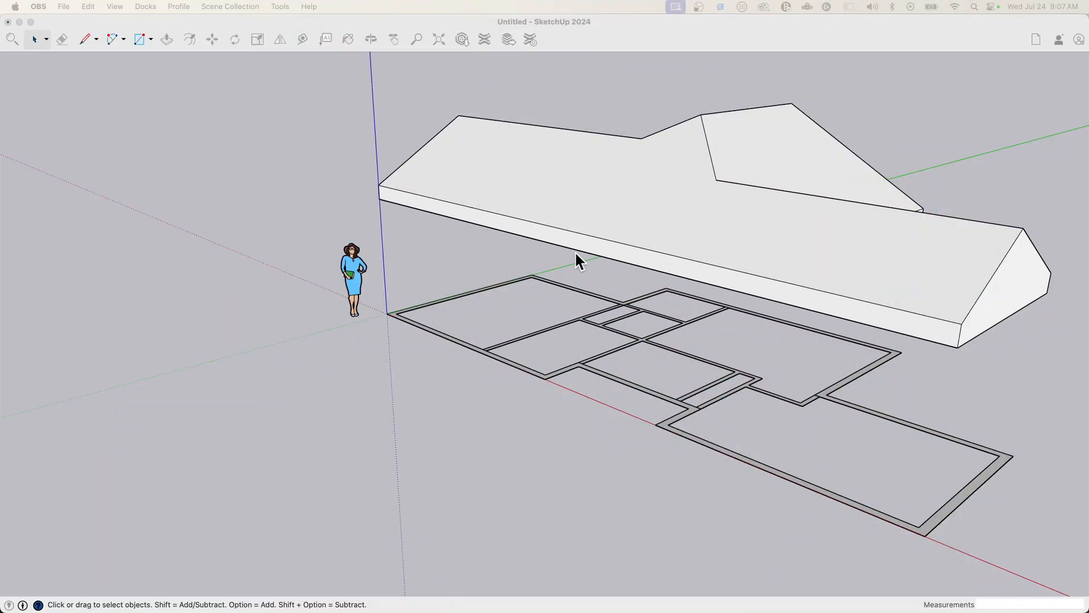
pyautogui.moveTo(744, 406)
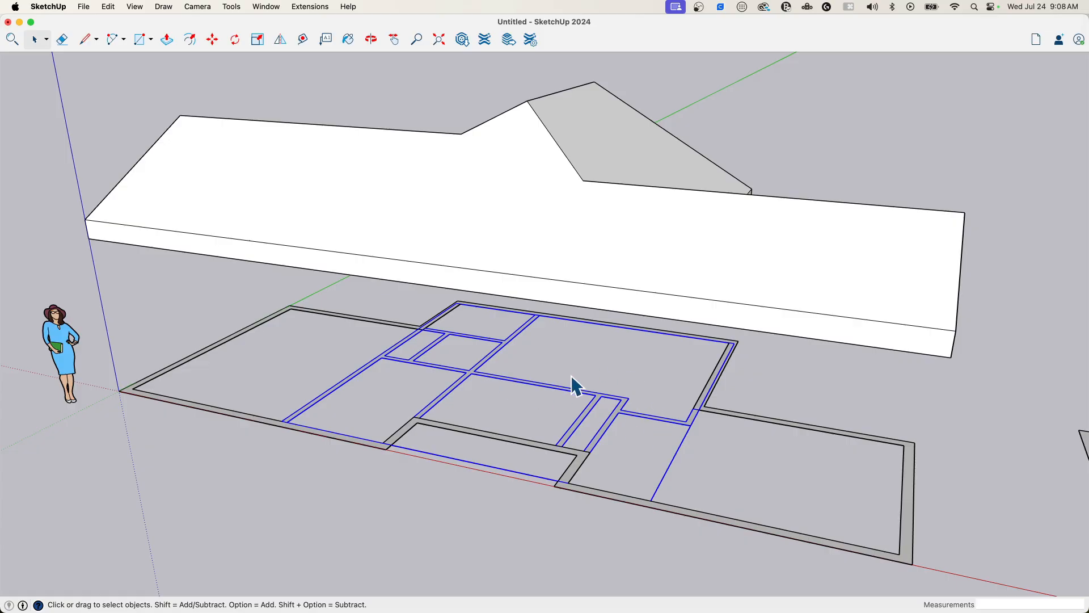
pyautogui.moveTo(636, 342)
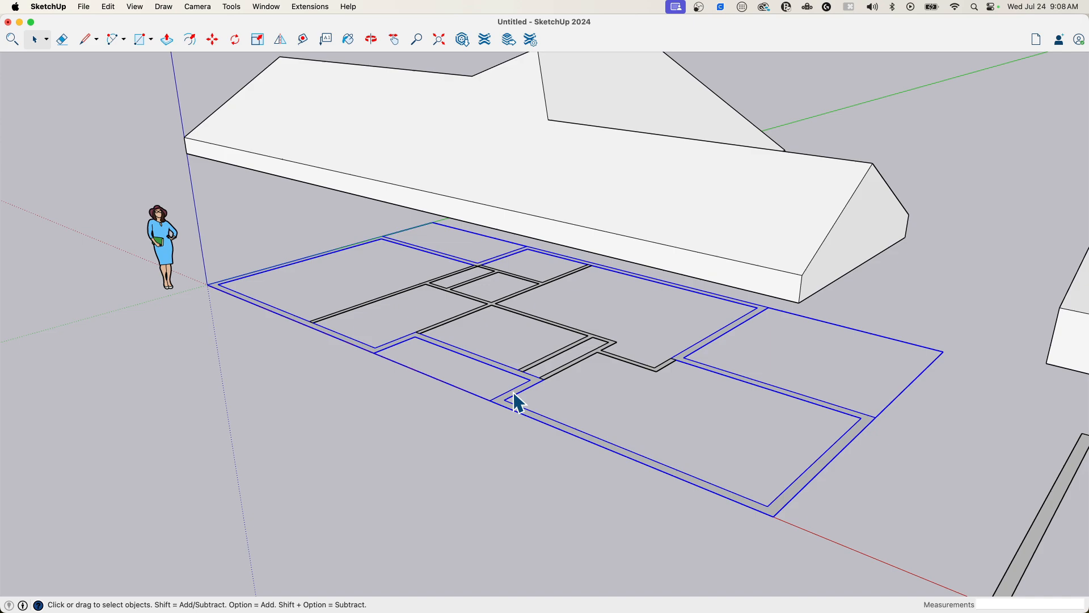
# Step: Push/Pull the exterior wall face, then the interior wall face, up to full wall height
pyautogui.click(502, 408)
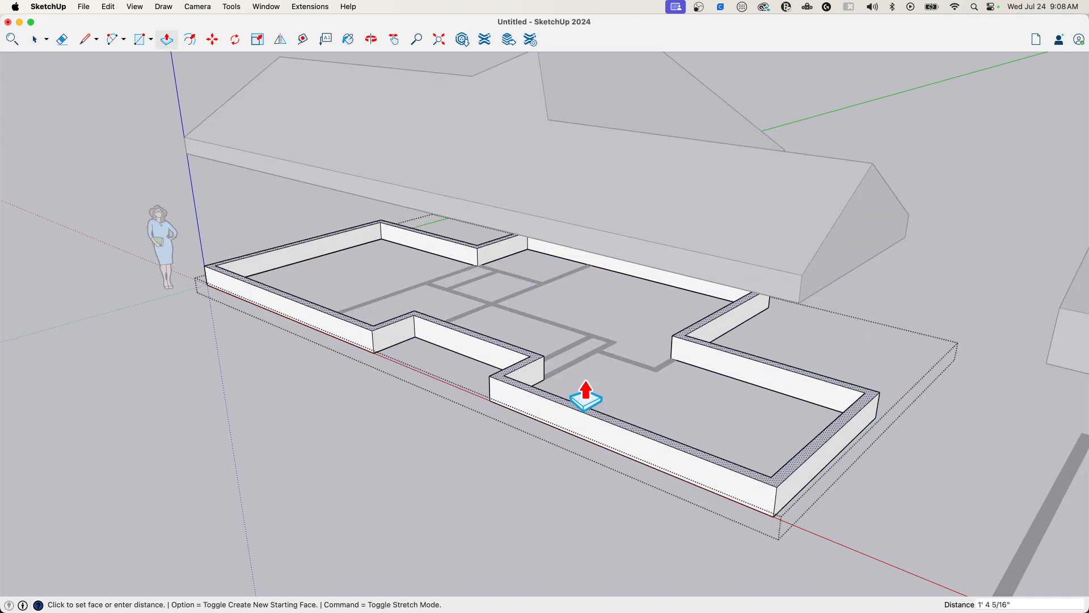
pyautogui.moveTo(585, 396); pyautogui.dragTo(861, 419)
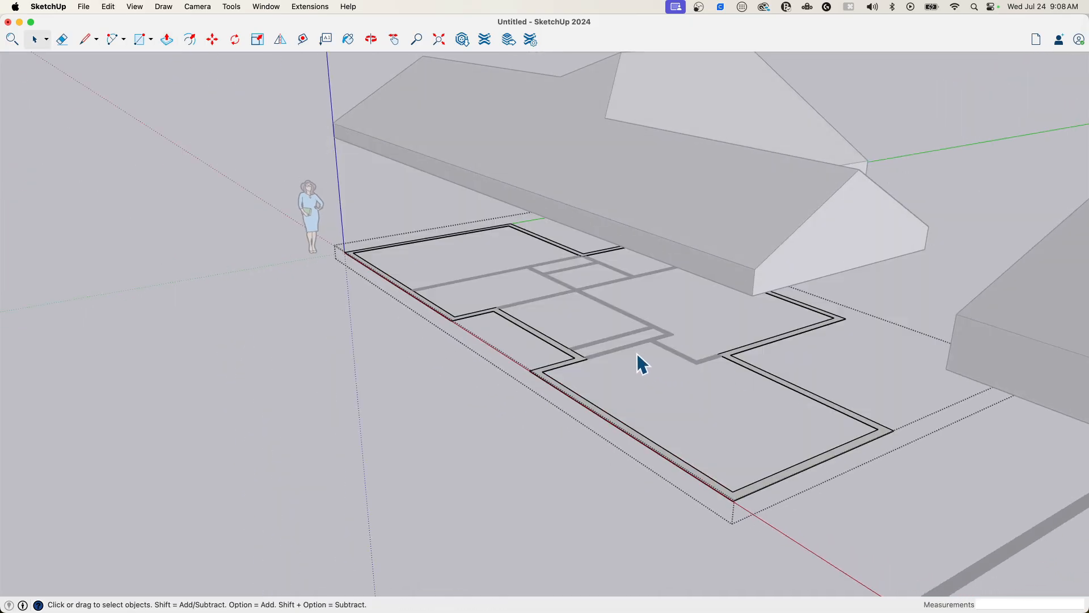
pyautogui.click(165, 39)
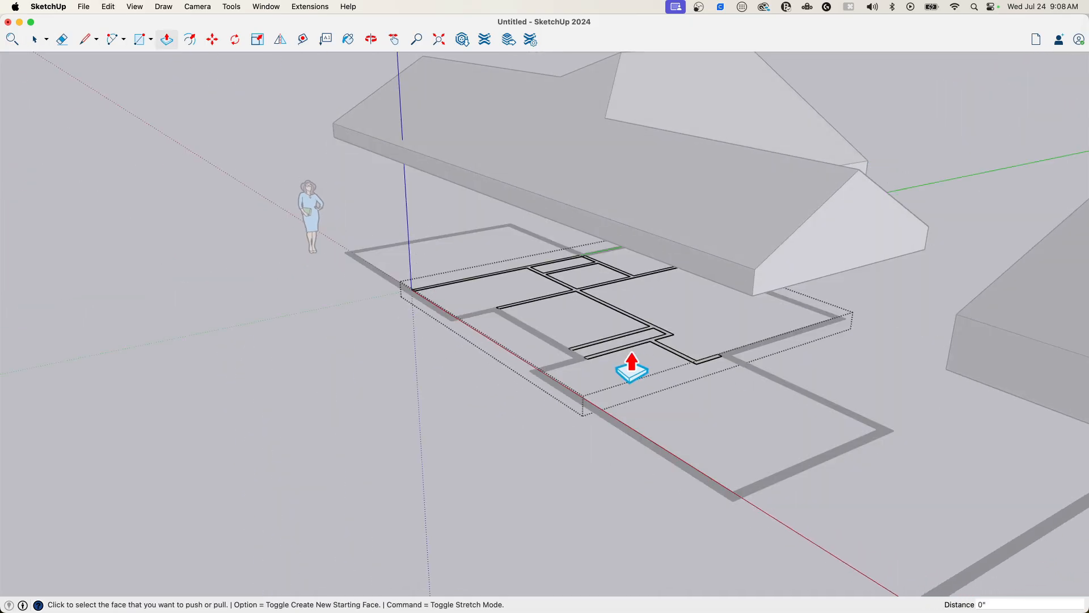
pyautogui.moveTo(631, 364); pyautogui.dragTo(754, 308)
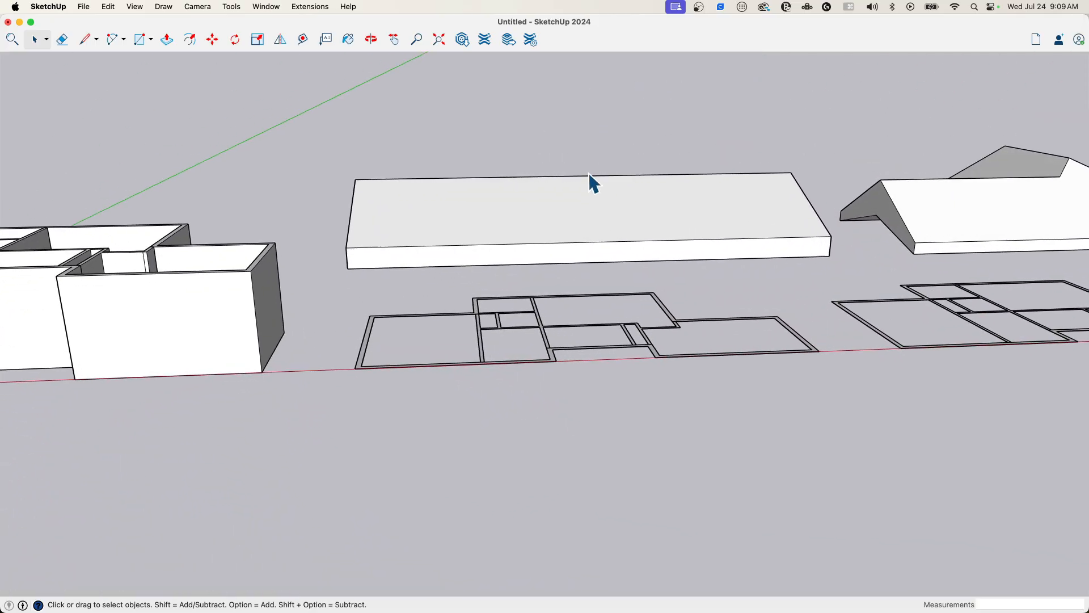
# Step: Move the right-hand roof and plan, then the walled house, apart along the red axis
pyautogui.moveTo(590, 181); pyautogui.dragTo(521, 250)
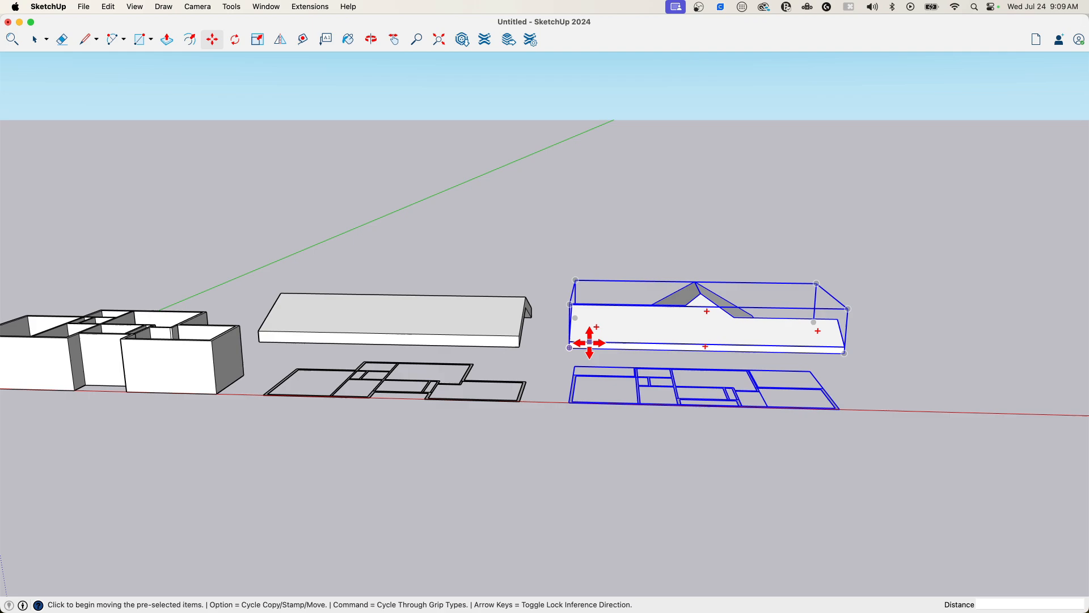
pyautogui.moveTo(590, 342); pyautogui.dragTo(776, 436)
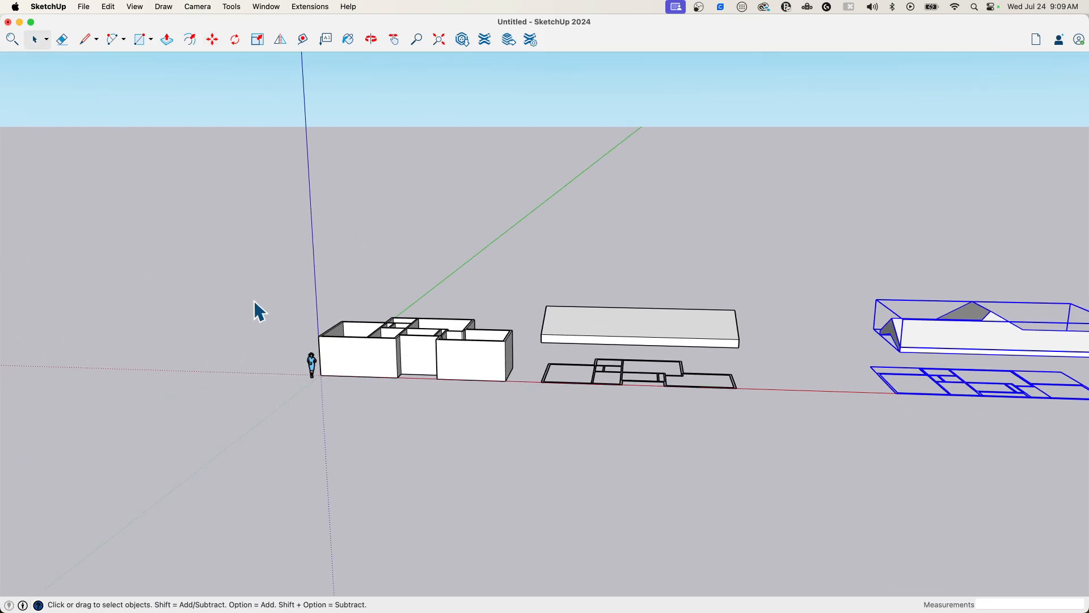
pyautogui.click(212, 39)
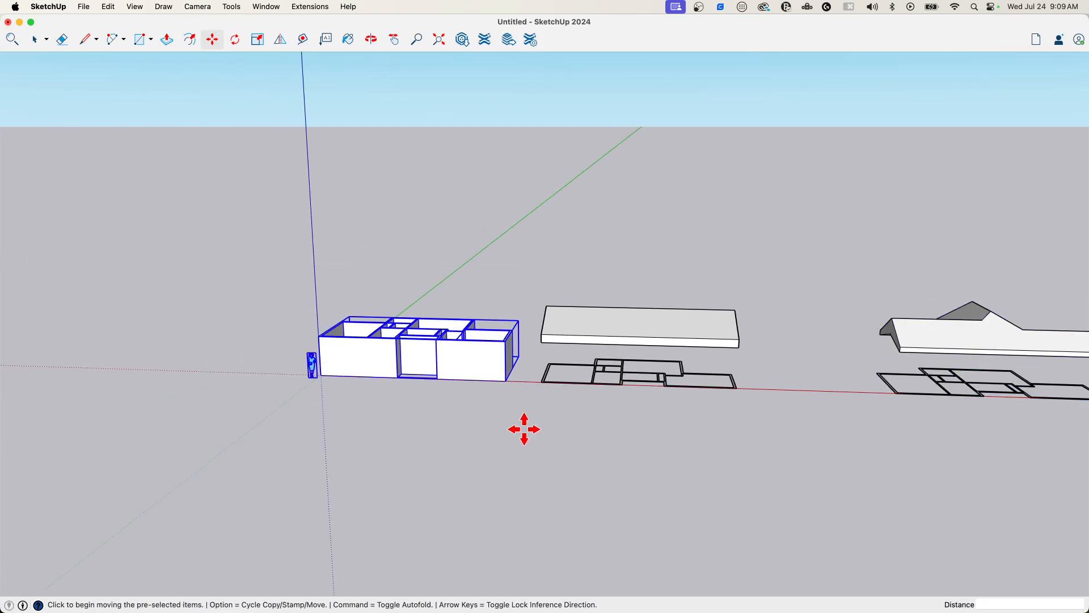
pyautogui.moveTo(525, 428); pyautogui.dragTo(491, 431)
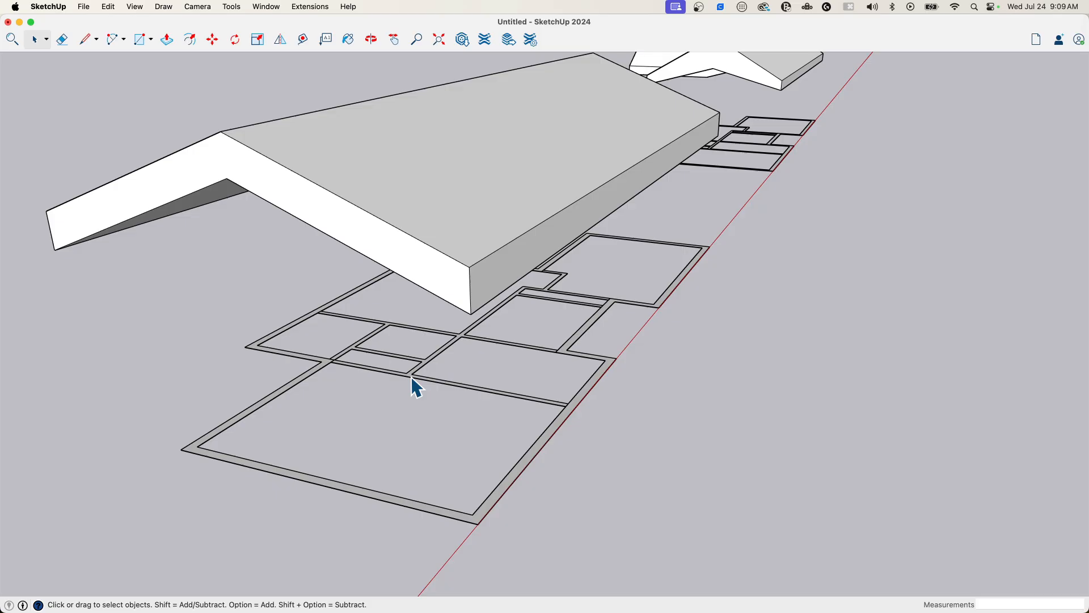
# Step: Enter the floor plan group and Push/Pull its wall outlines up past the roof slab
pyautogui.click(167, 39)
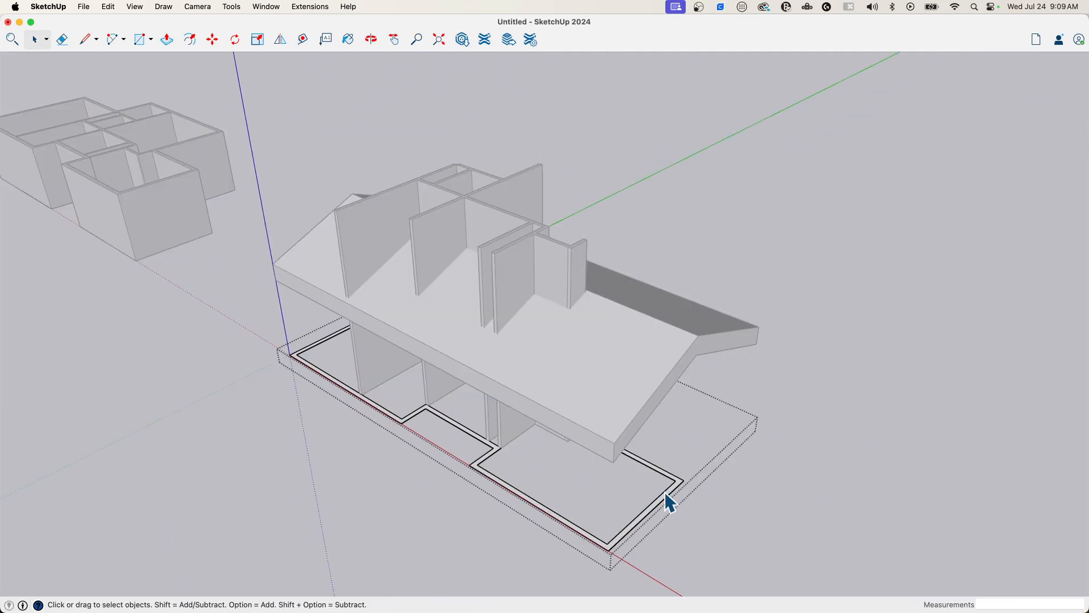
pyautogui.click(165, 39)
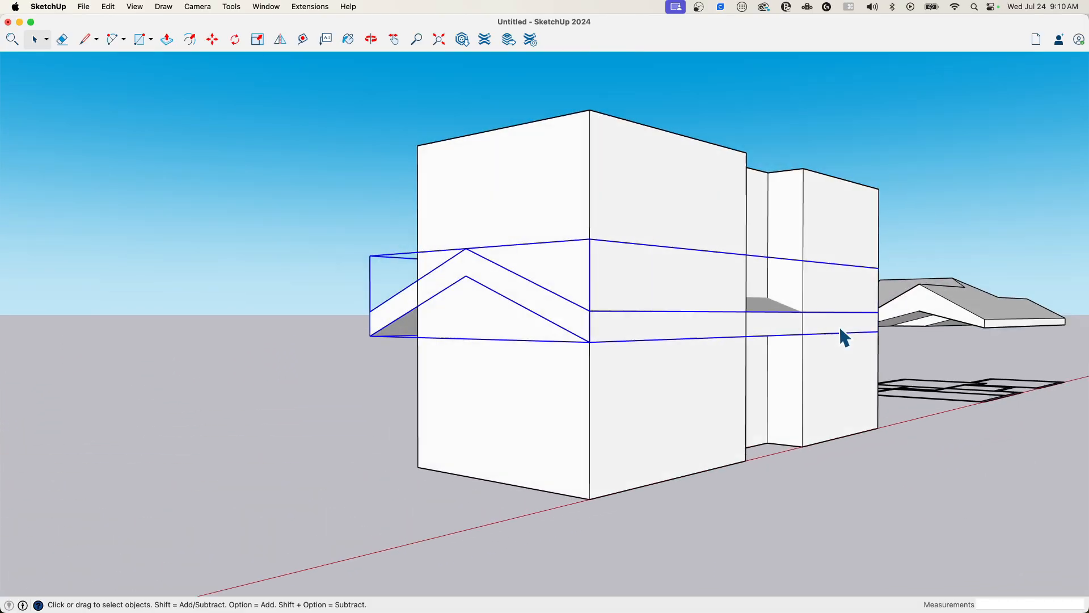
# Step: Inspect the roof crossing the walls and isolate the roof group from the rest of the model
pyautogui.moveTo(841, 337); pyautogui.dragTo(701, 253)
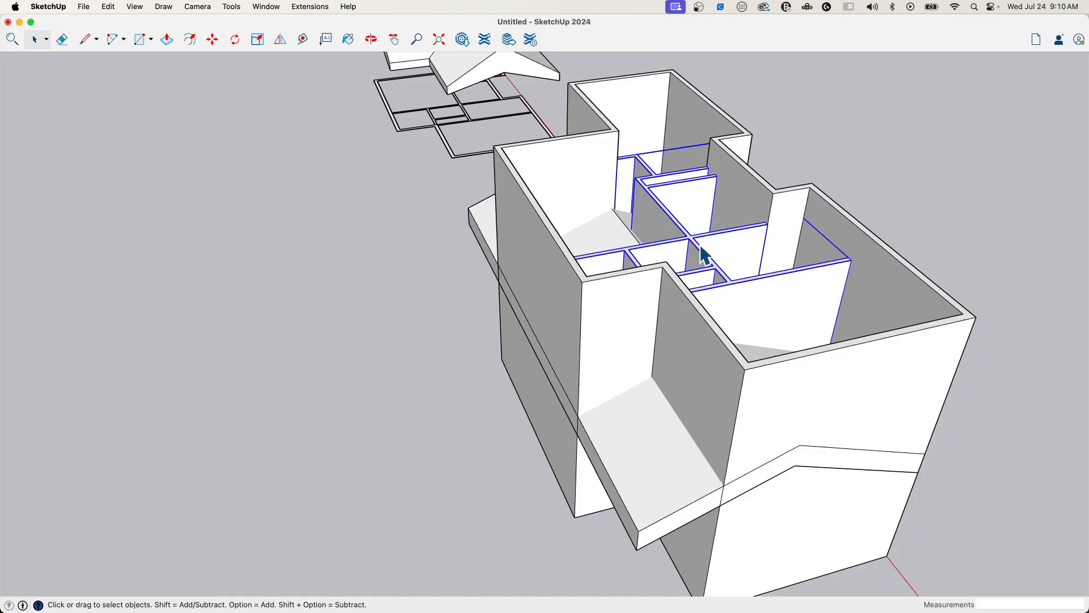
pyautogui.moveTo(694, 250); pyautogui.dragTo(562, 271)
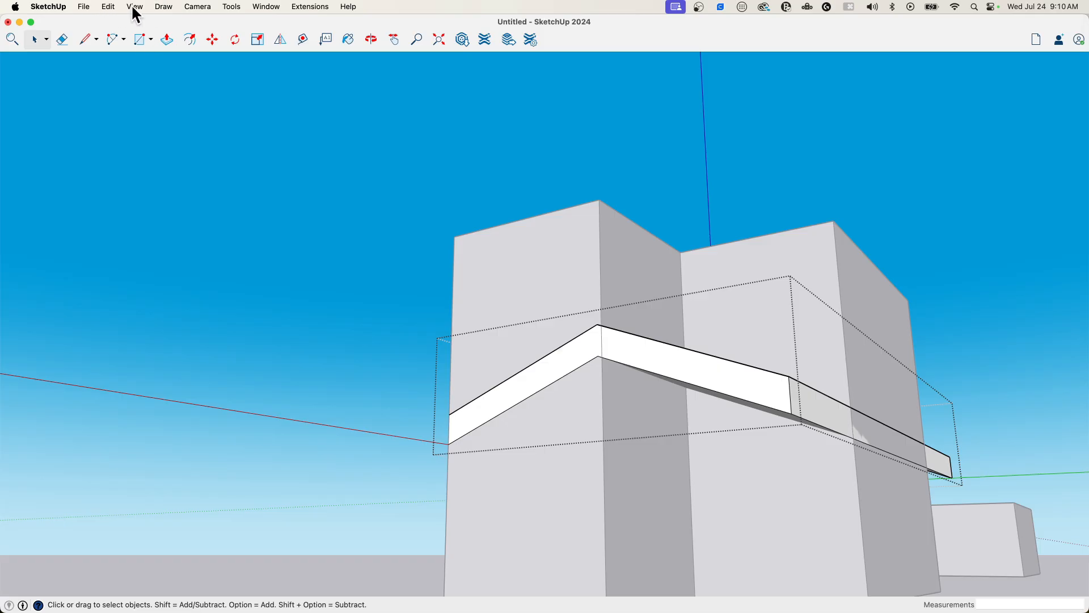
pyautogui.click(133, 7)
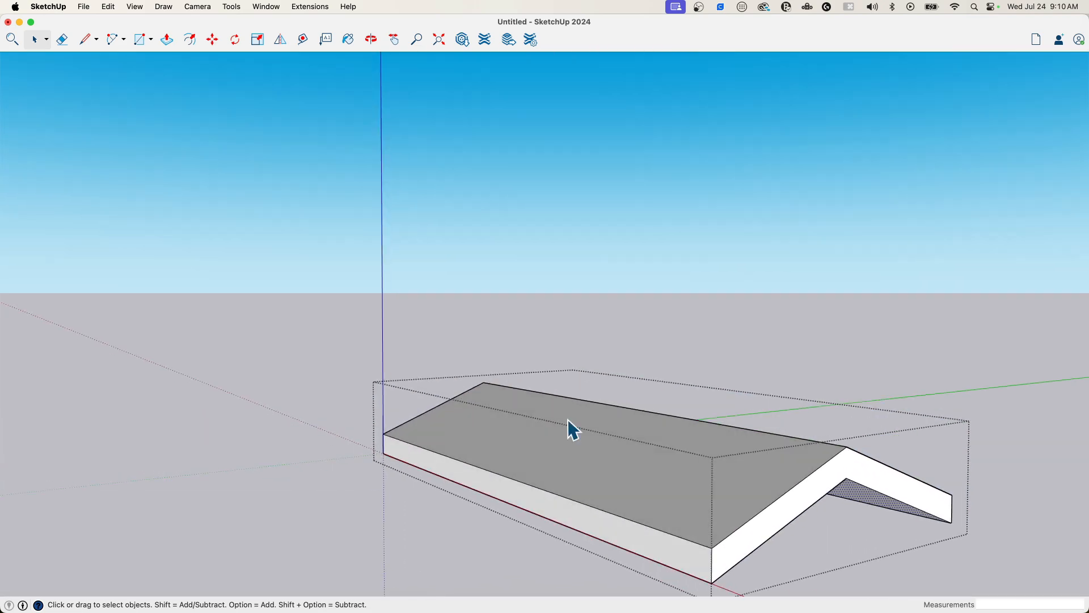
# Step: Select the roof's underside faces and their connected ceiling faces
pyautogui.moveTo(570, 429); pyautogui.dragTo(580, 344)
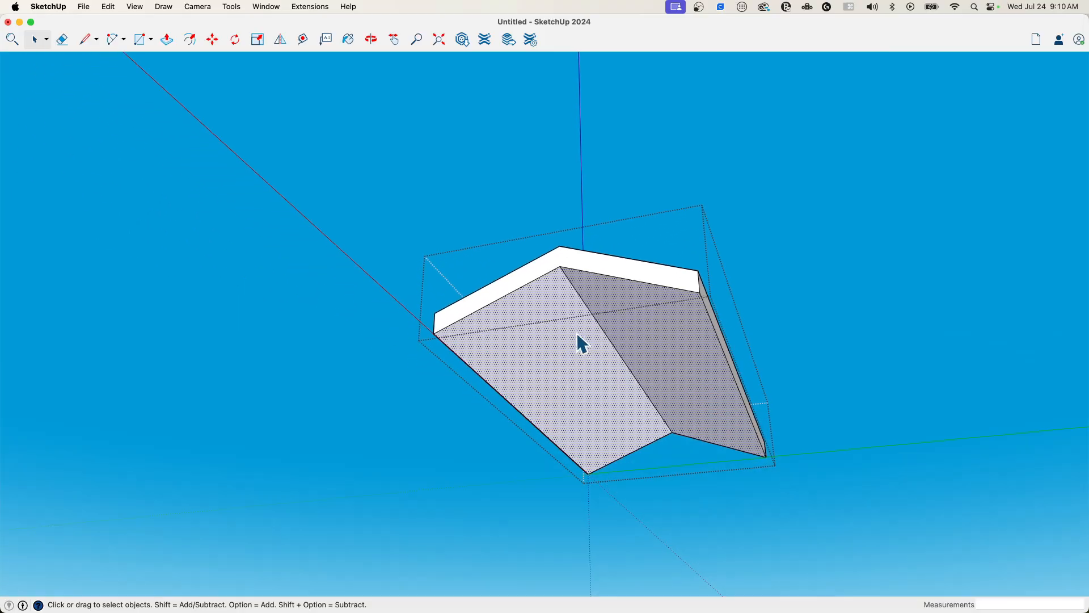
pyautogui.rightClick(582, 341)
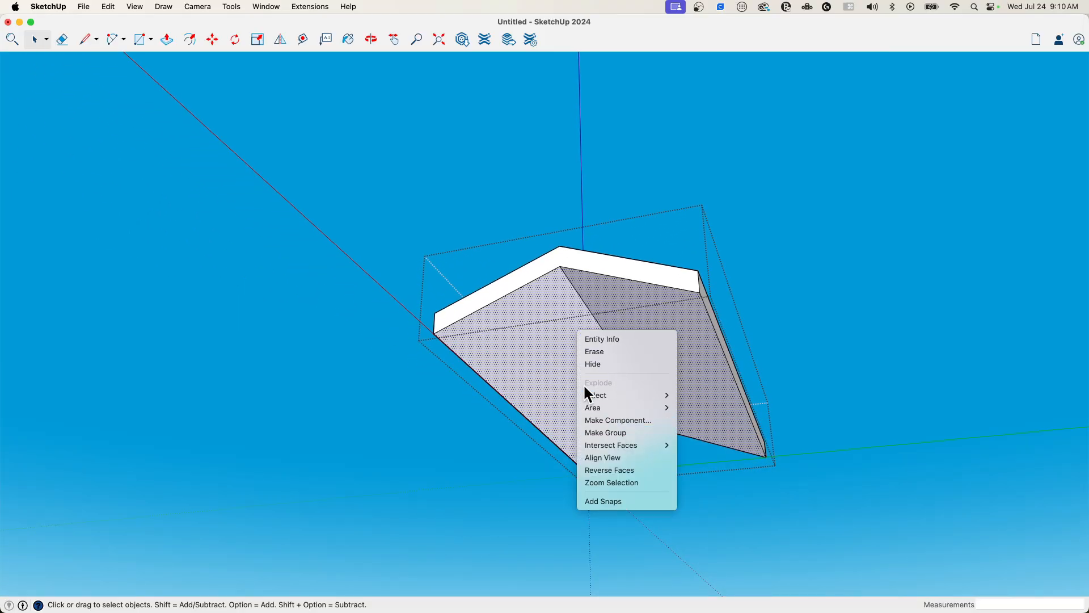
pyautogui.click(108, 7)
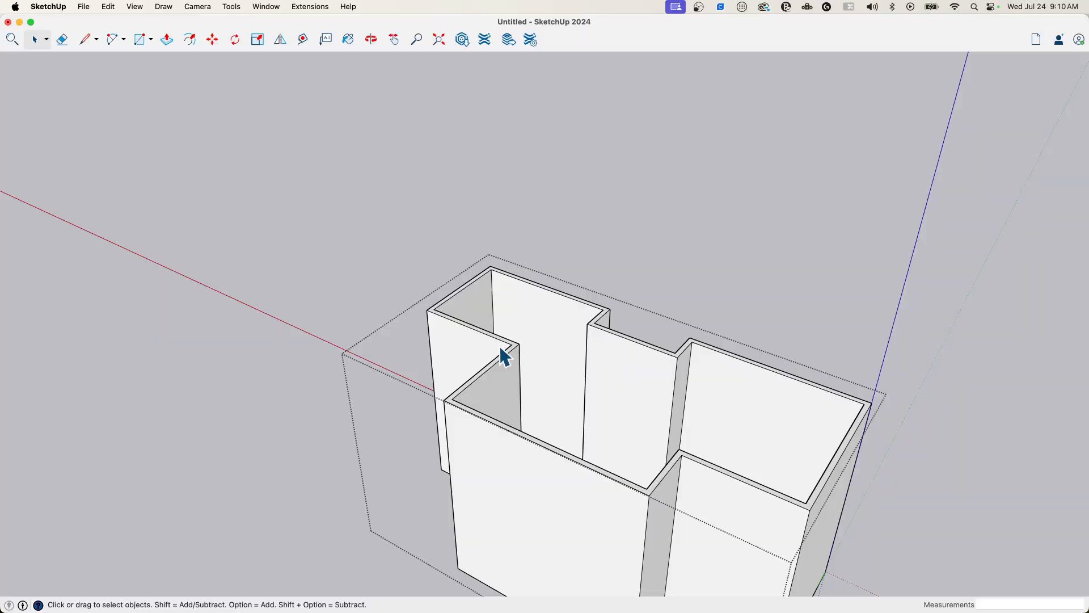
# Step: Paste In Place the sloped ceiling planes inside the wall group so they cut across the walls
pyautogui.click(108, 7)
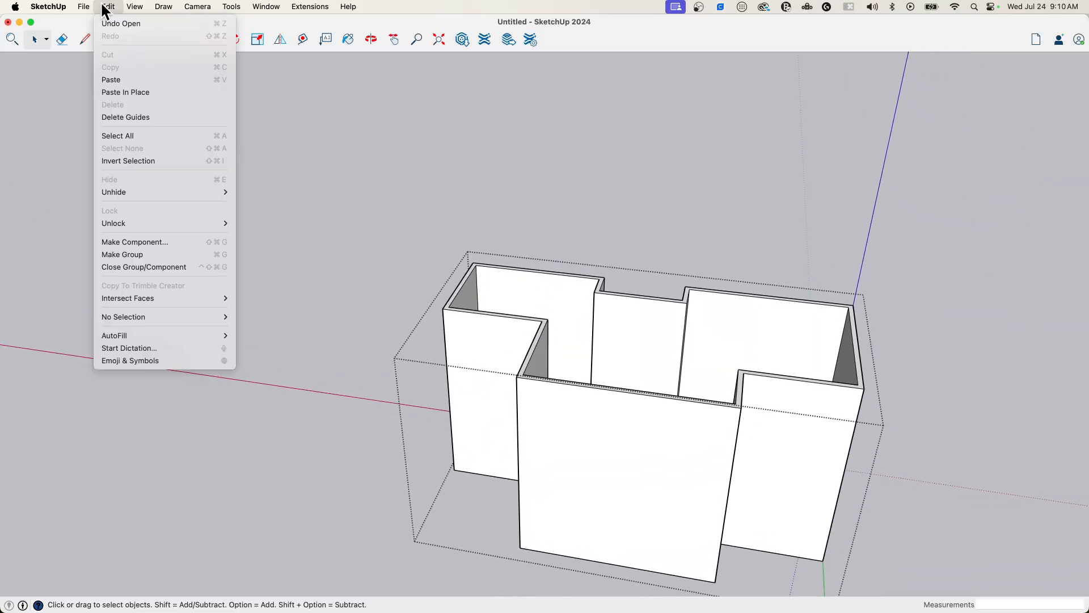
pyautogui.click(106, 6)
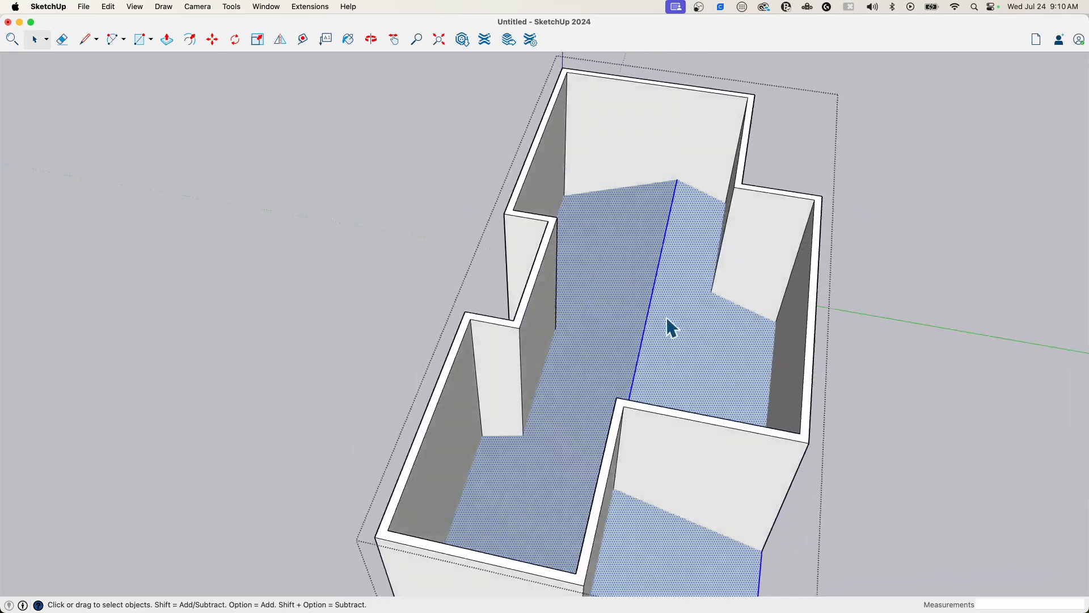
pyautogui.moveTo(670, 327); pyautogui.dragTo(608, 333)
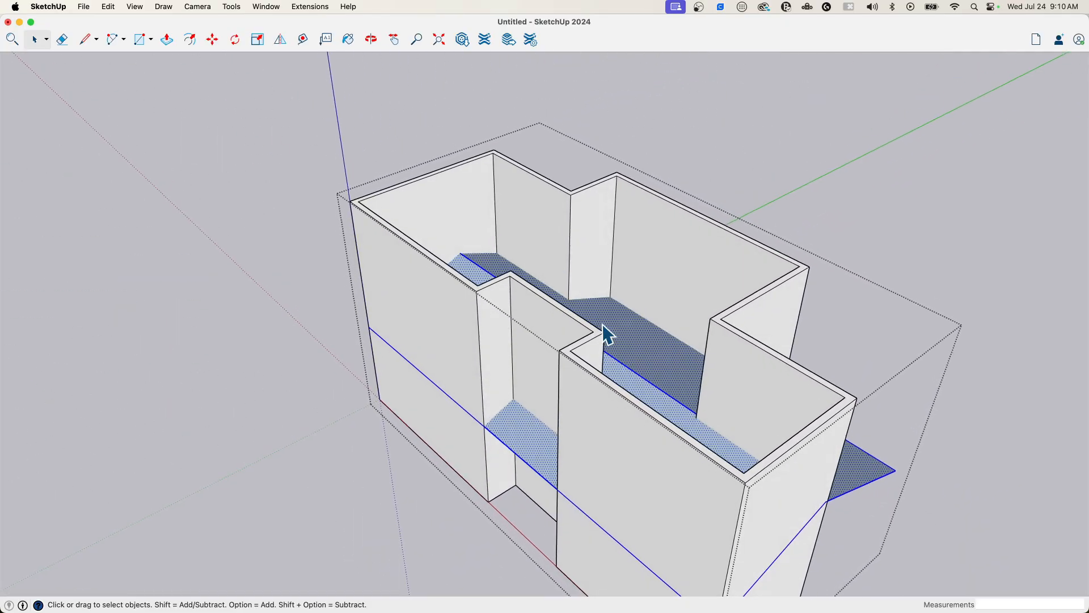
pyautogui.moveTo(605, 334); pyautogui.dragTo(514, 292)
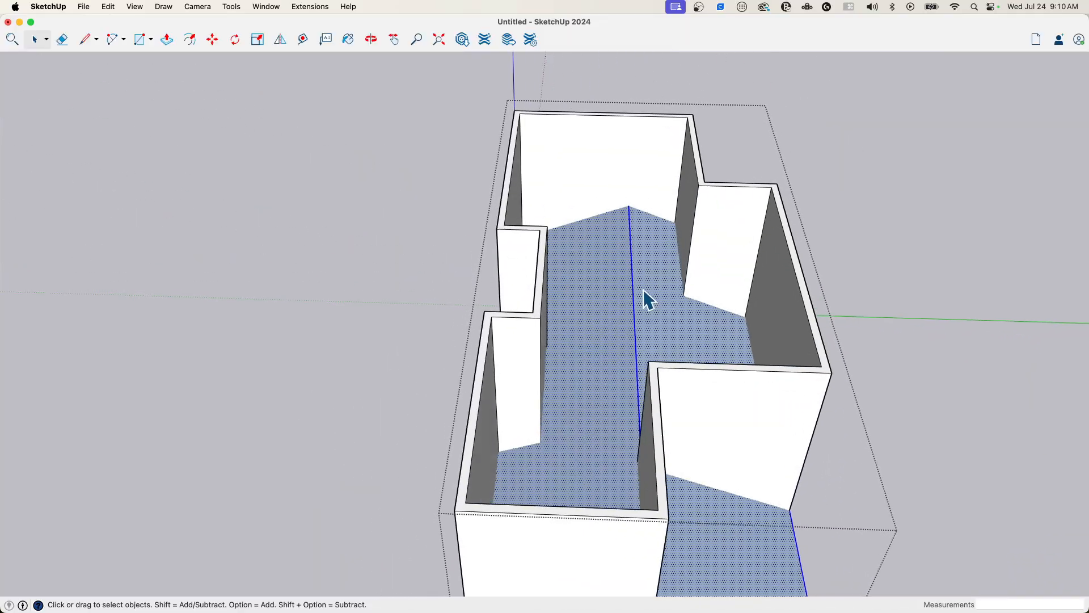
pyautogui.rightClick(643, 299)
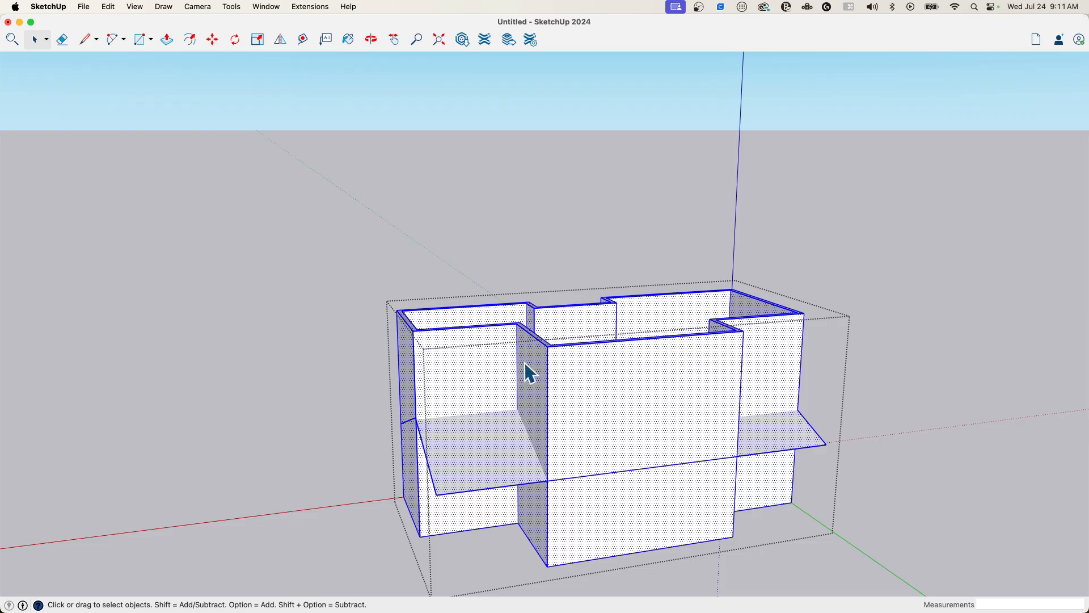
pyautogui.rightClick(526, 373)
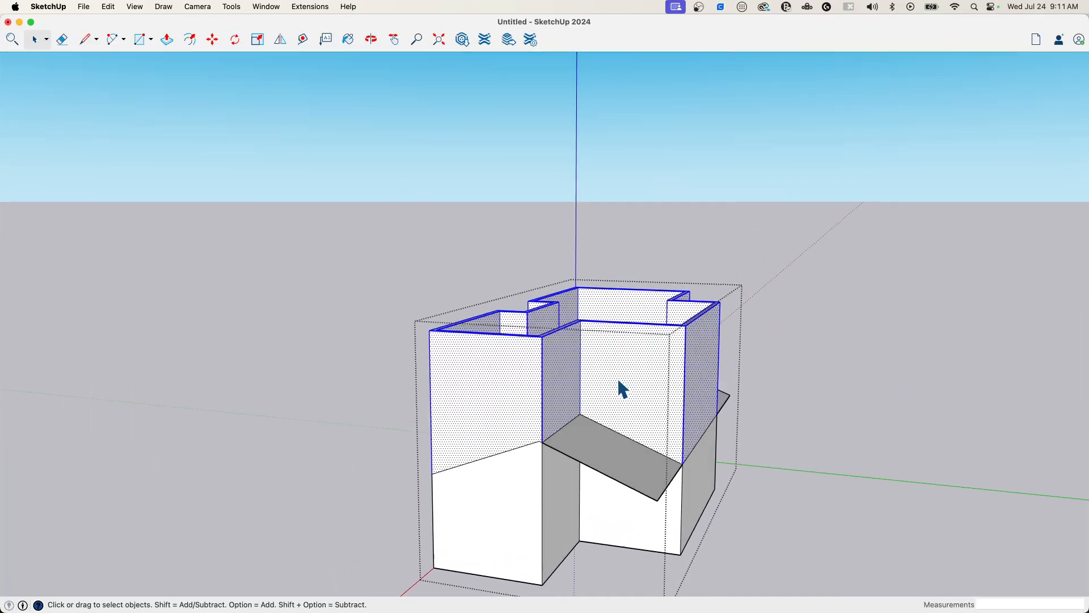
pyautogui.moveTo(618, 387); pyautogui.dragTo(678, 387)
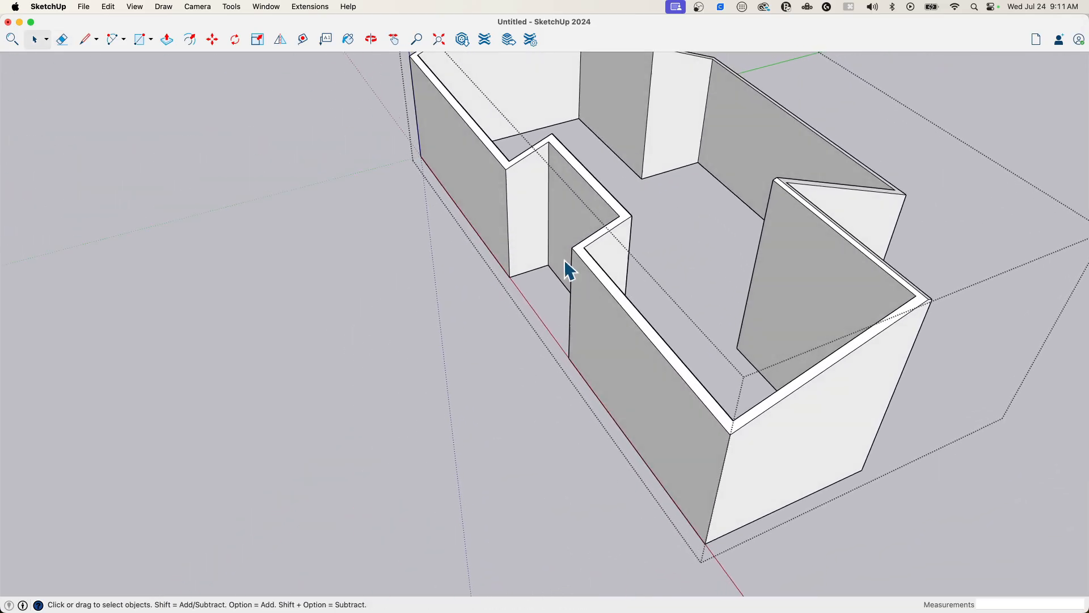
pyautogui.moveTo(570, 271); pyautogui.dragTo(903, 236)
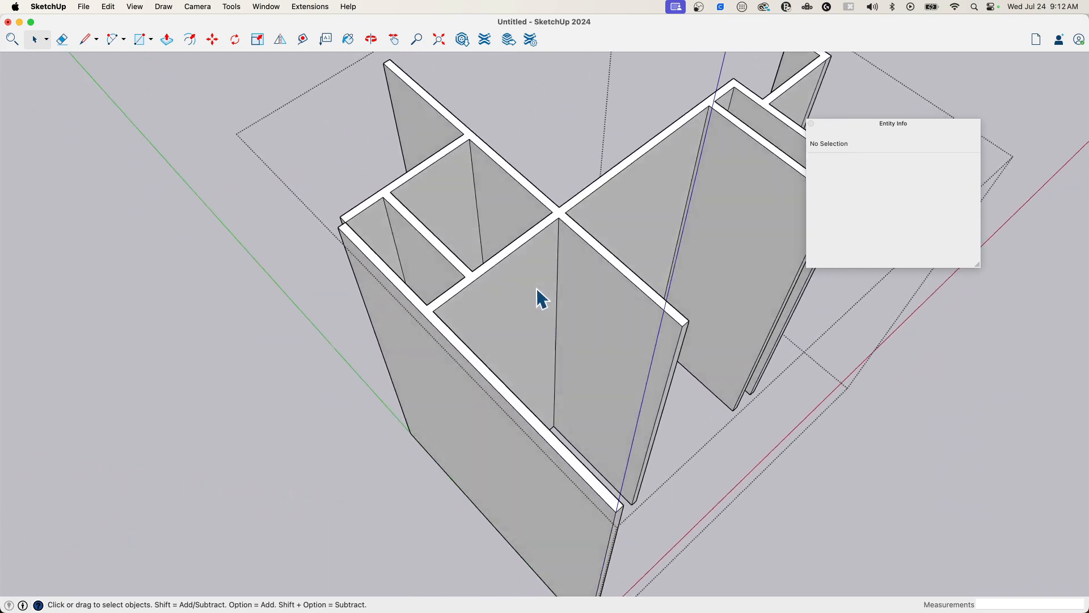
# Step: Run Solid Inspector on the wall group to confirm it registers as a valid solid
pyautogui.moveTo(542, 298); pyautogui.dragTo(497, 376)
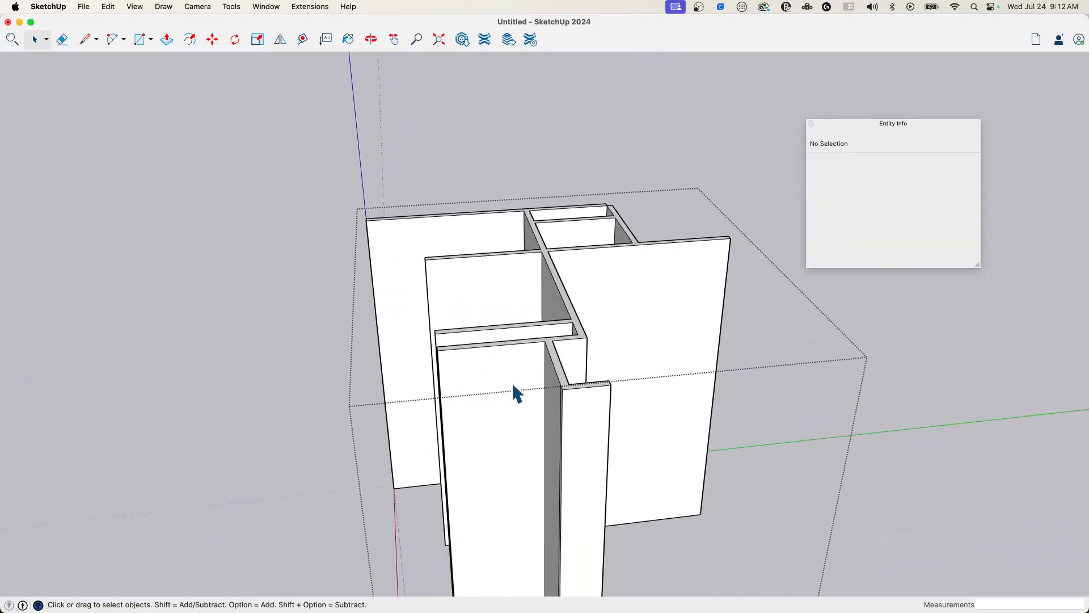
pyautogui.moveTo(518, 393); pyautogui.dragTo(586, 305)
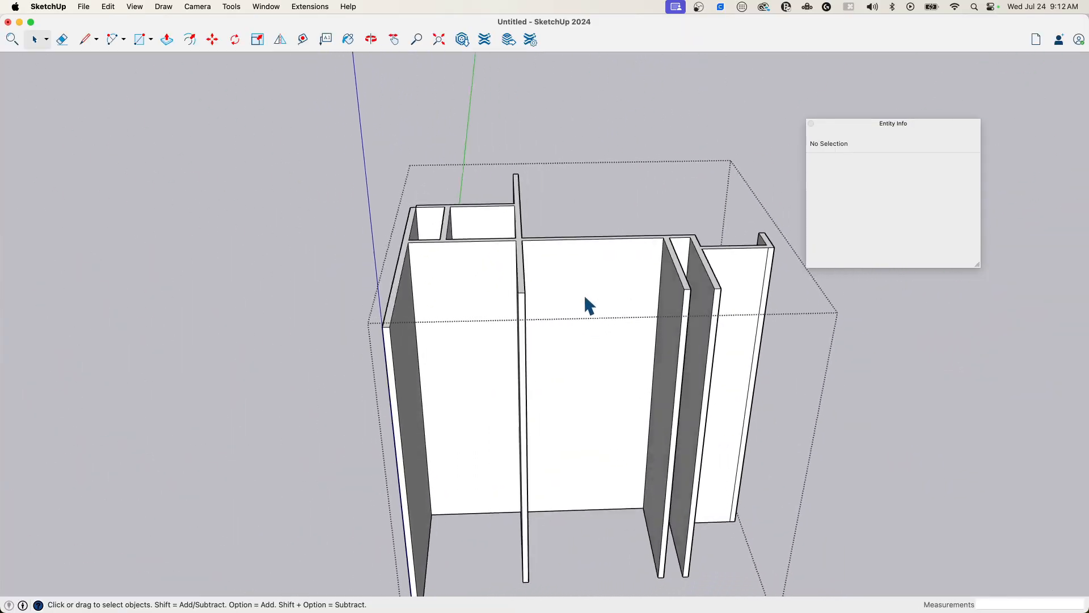
pyautogui.click(231, 7)
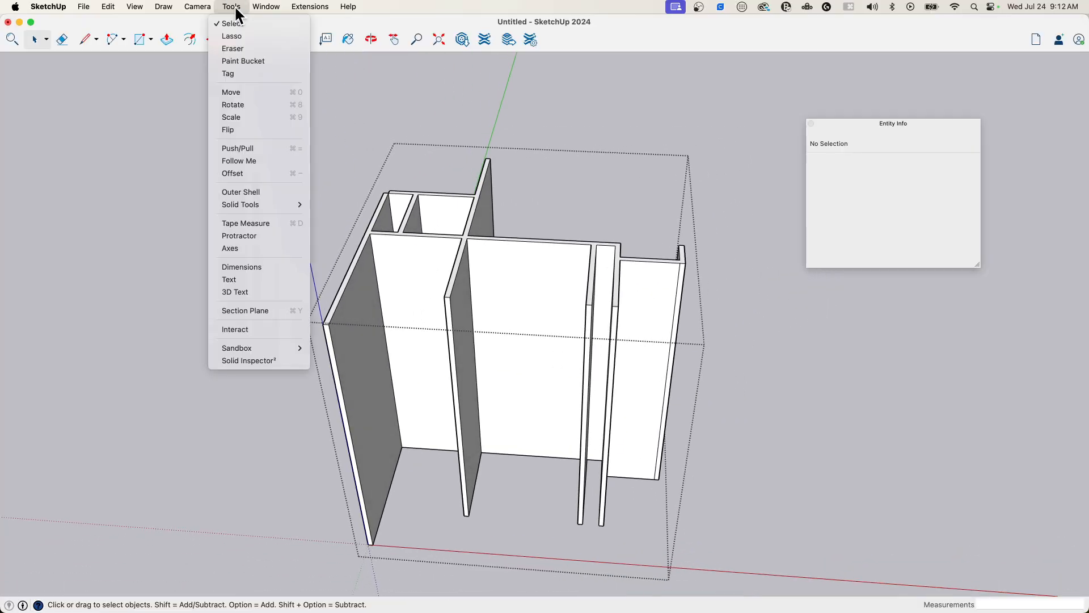
pyautogui.moveTo(259, 360)
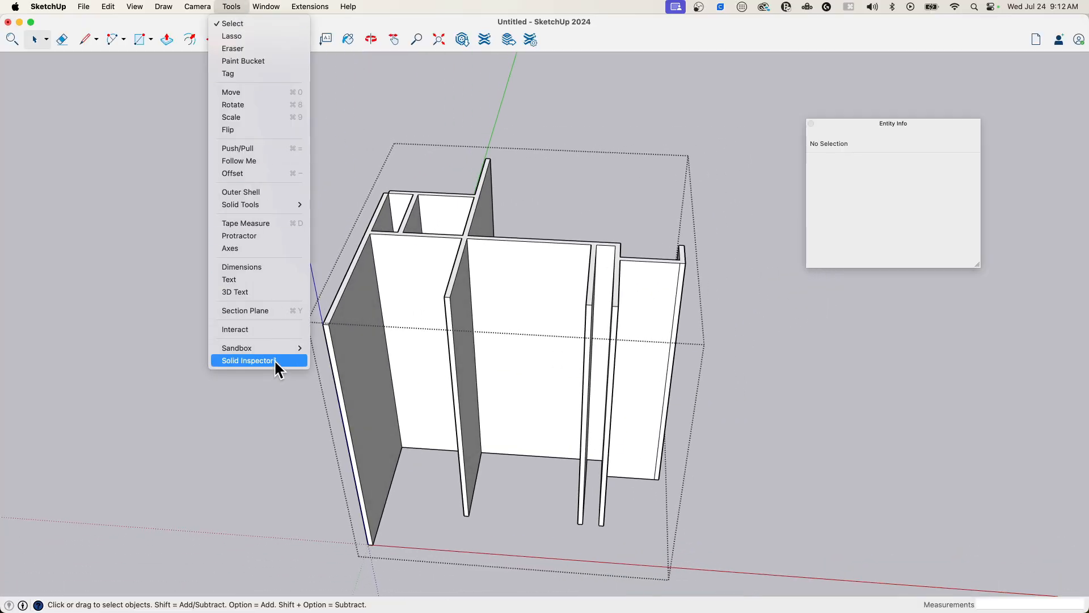
pyautogui.click(249, 360)
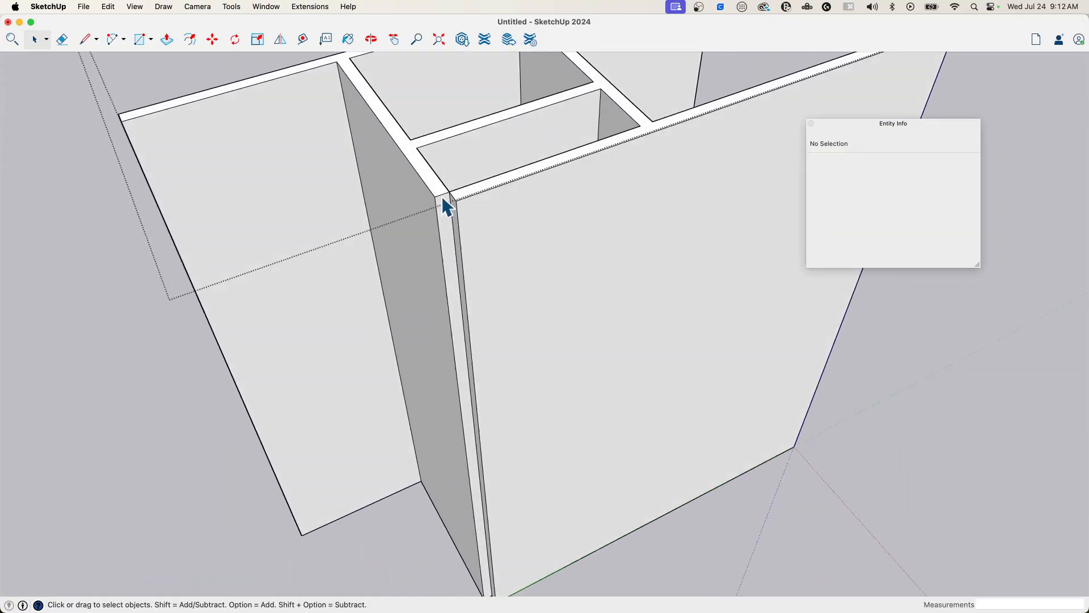
pyautogui.click(167, 39)
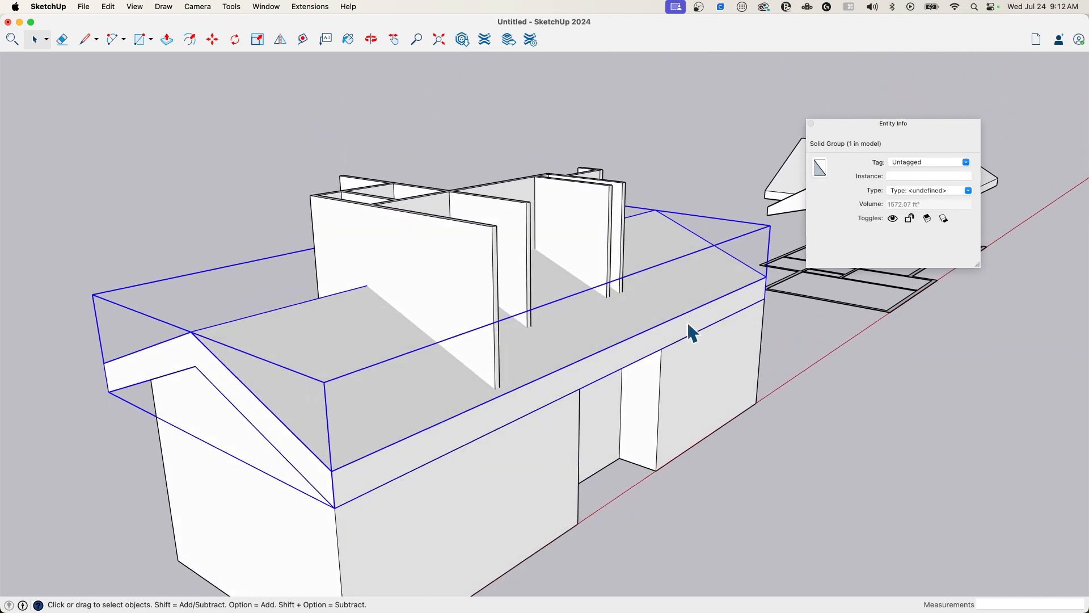
# Step: Hide the exterior wall group, leaving the interior partitions and ceiling solid
pyautogui.rightClick(690, 332)
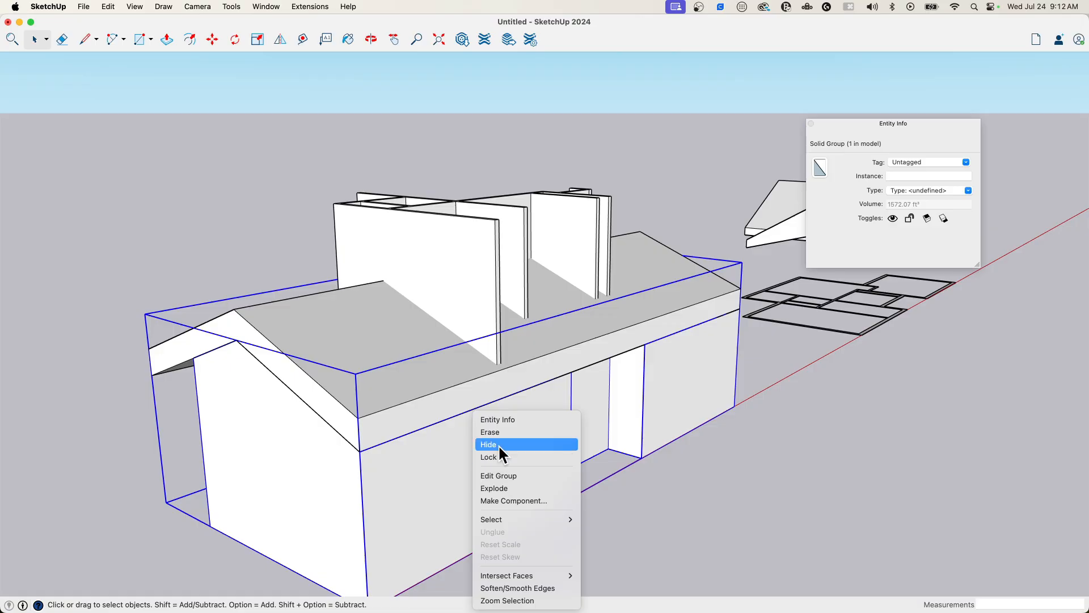
pyautogui.click(488, 444)
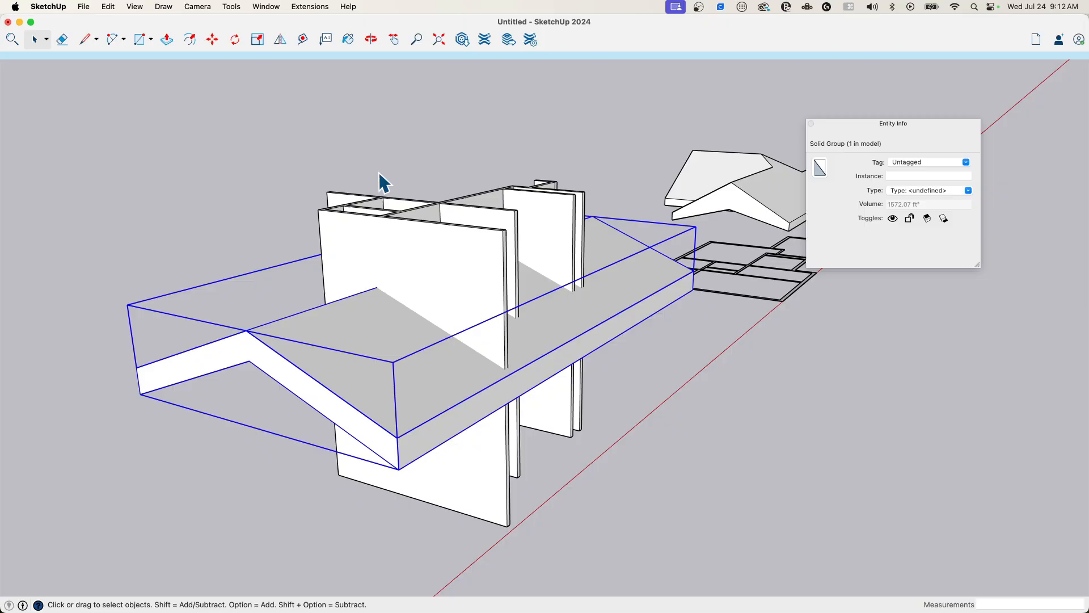
pyautogui.click(230, 7)
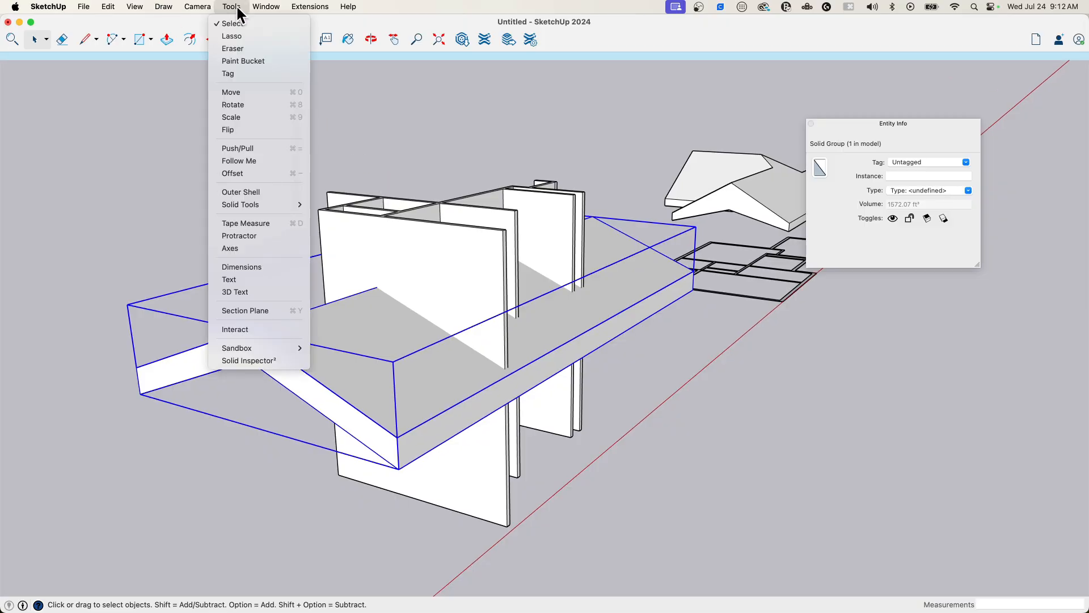
pyautogui.moveTo(240, 204)
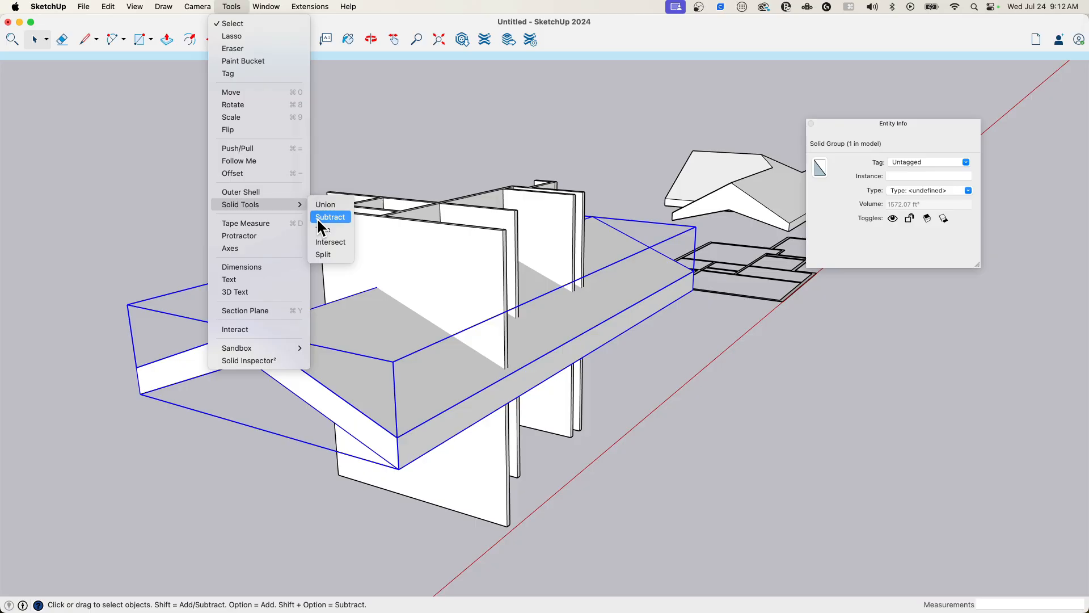
pyautogui.moveTo(323, 229)
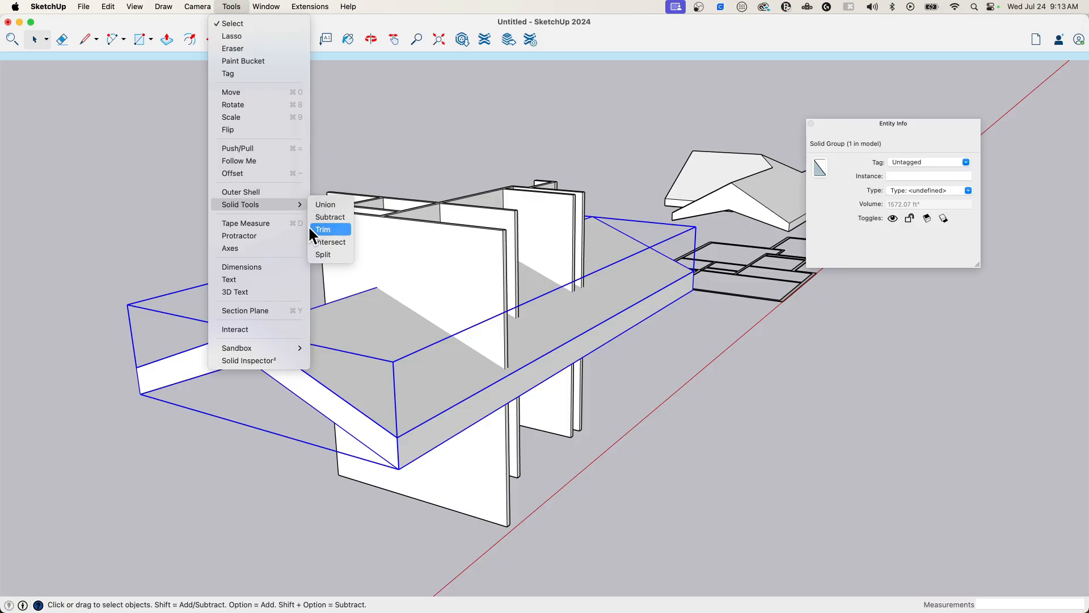
pyautogui.moveTo(330, 242)
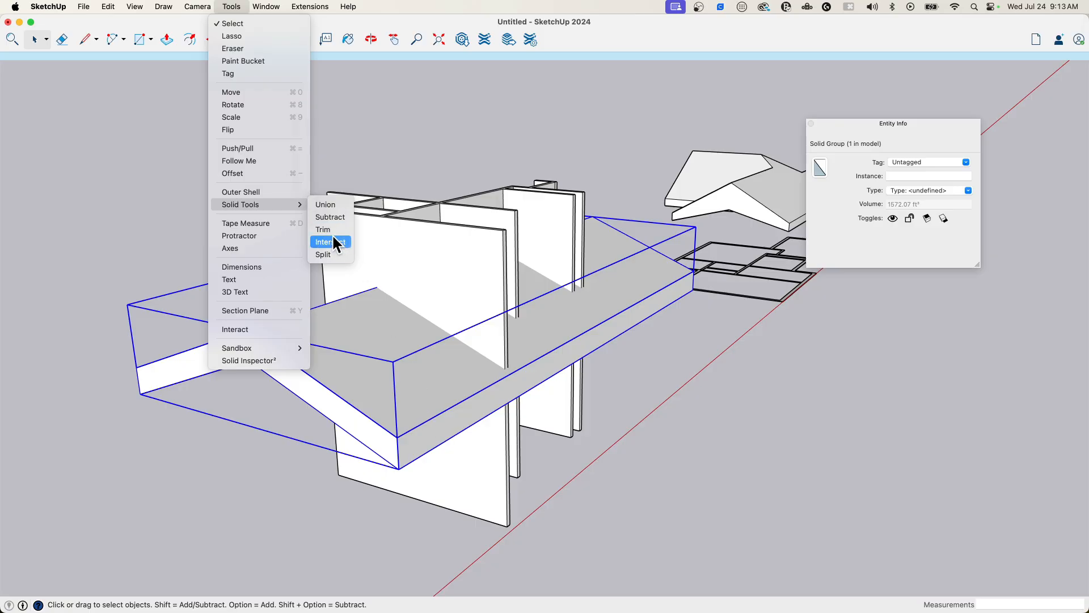
# Step: Intersect the interior walls with the ceiling solid so their tops follow the slope
pyautogui.click(327, 241)
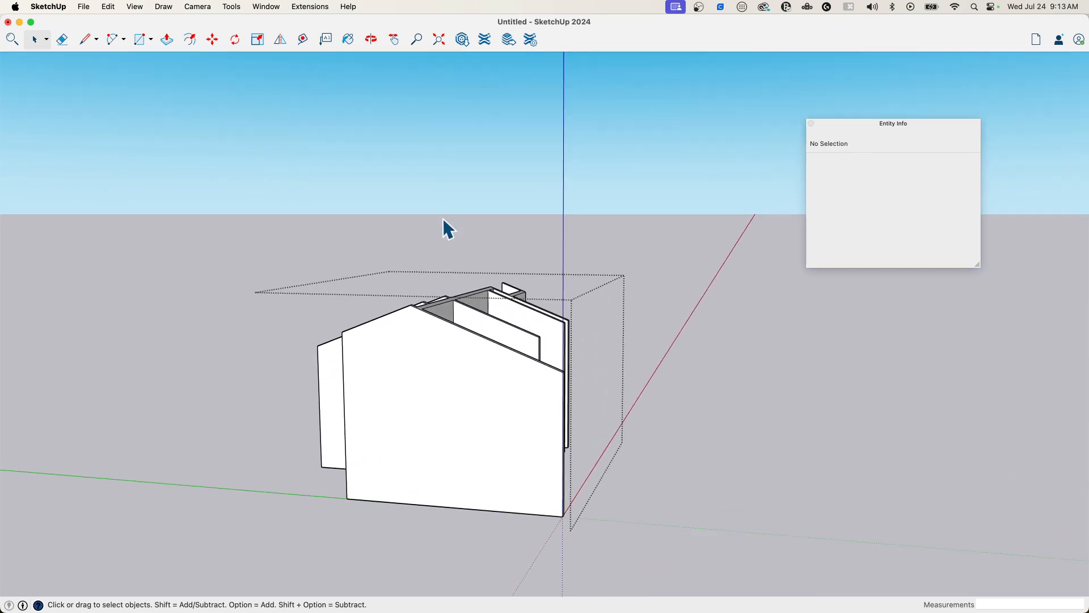
pyautogui.moveTo(445, 229); pyautogui.dragTo(521, 472)
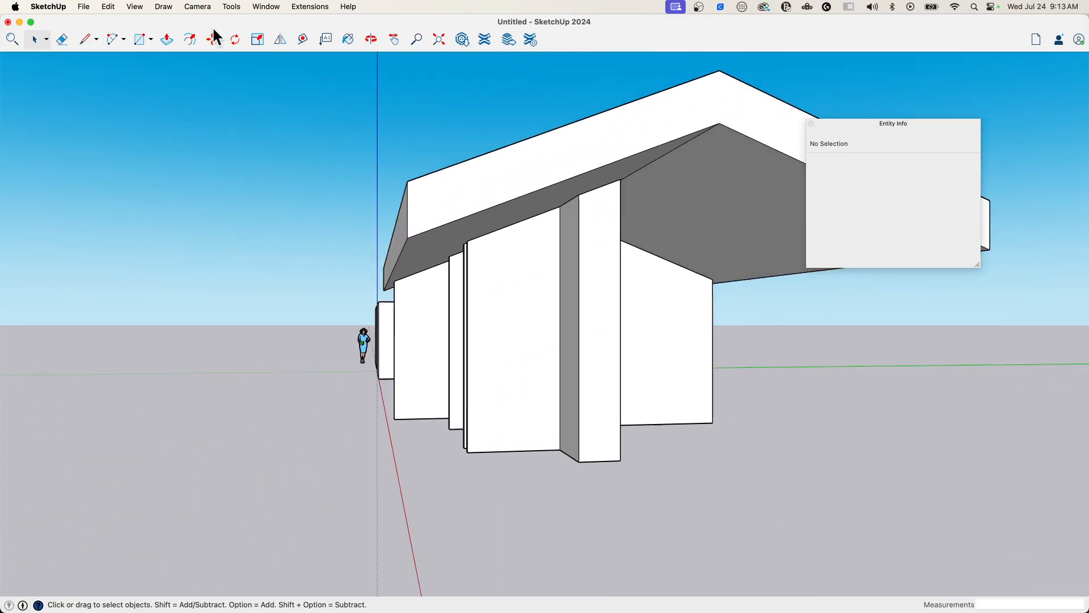
# Step: Unhide all to bring the exterior walls back into view
pyautogui.click(108, 7)
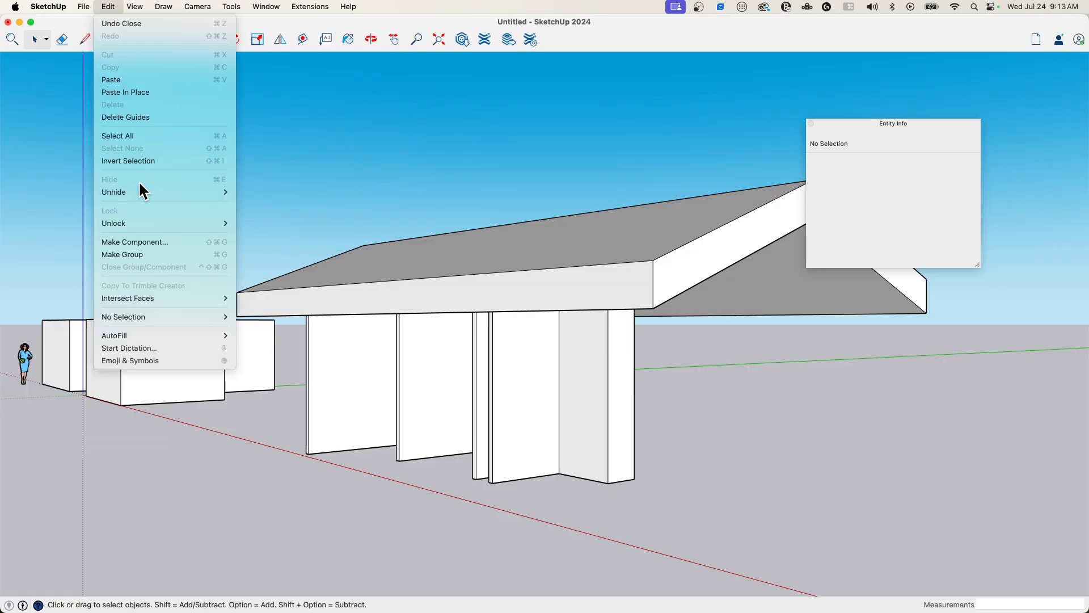
pyautogui.moveTo(114, 192)
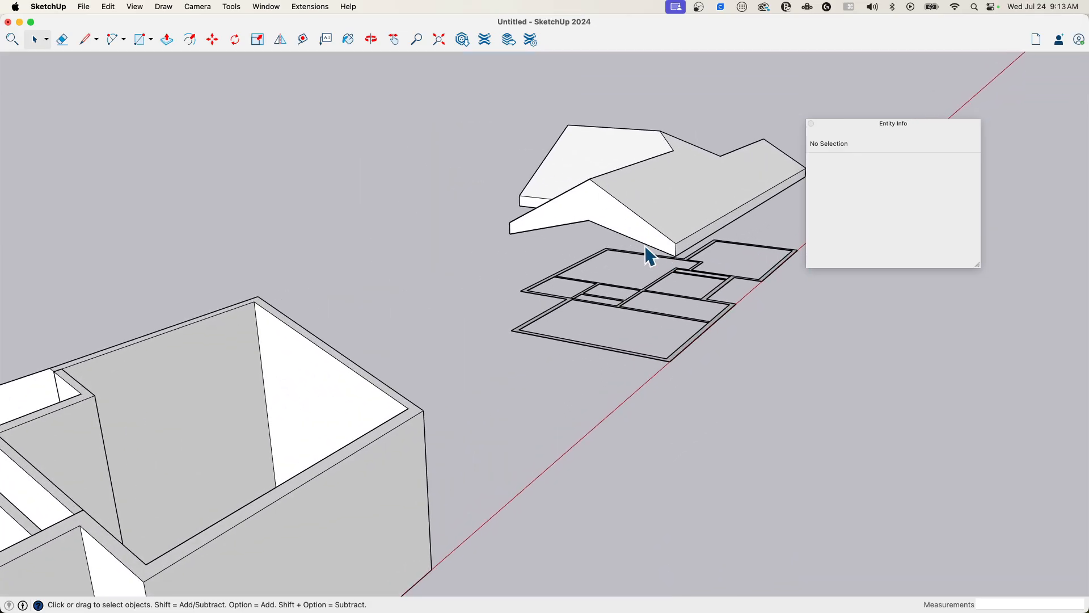
# Step: Bring the third house into view, select its floor plan group and look beneath its roof
pyautogui.moveTo(649, 258); pyautogui.dragTo(511, 85)
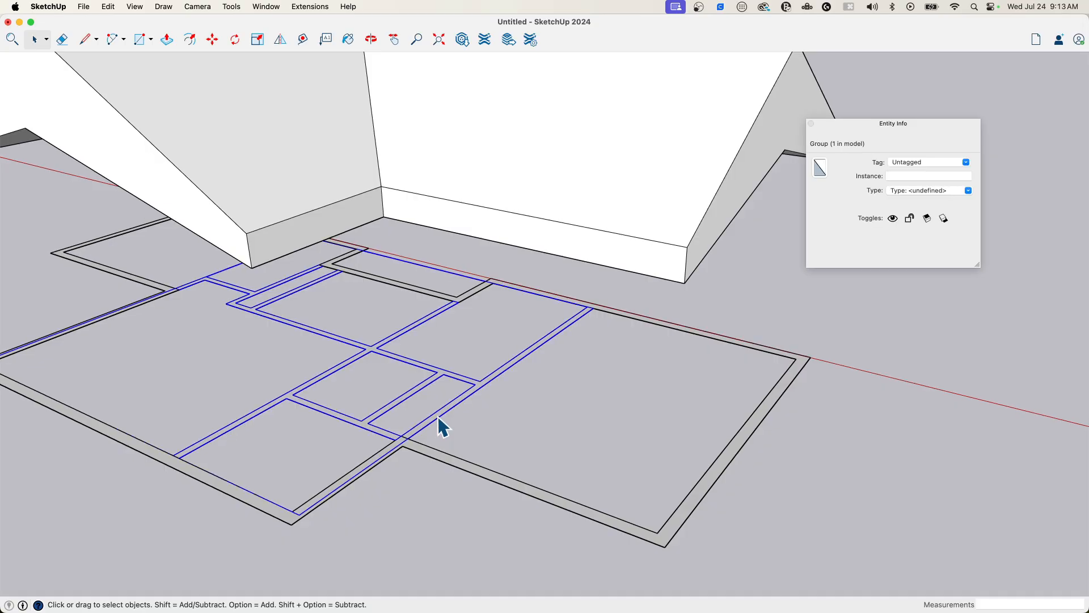
pyautogui.click(166, 39)
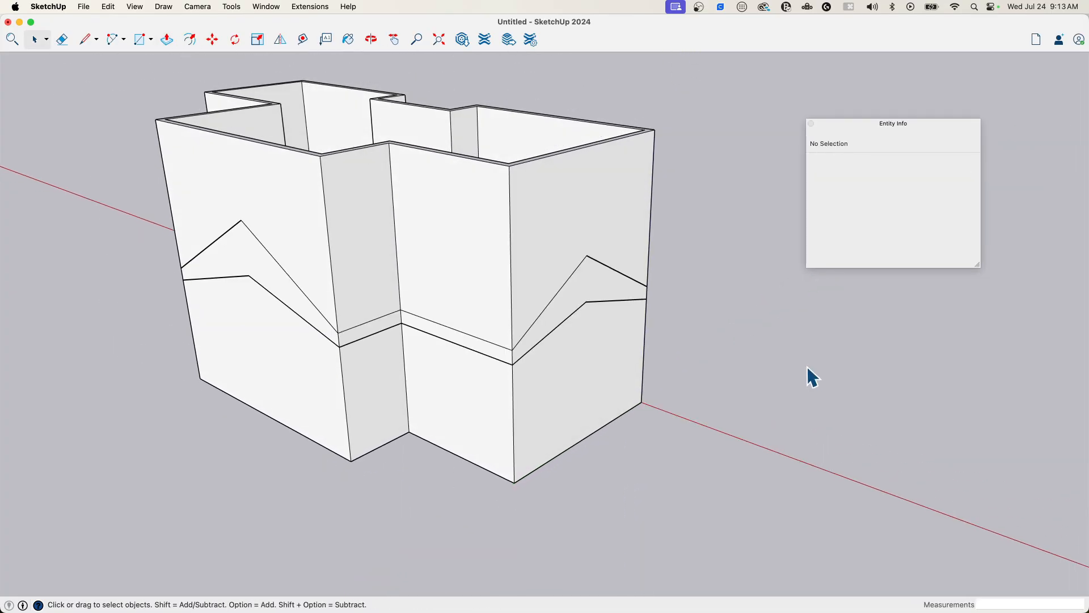
pyautogui.moveTo(812, 375); pyautogui.dragTo(507, 285)
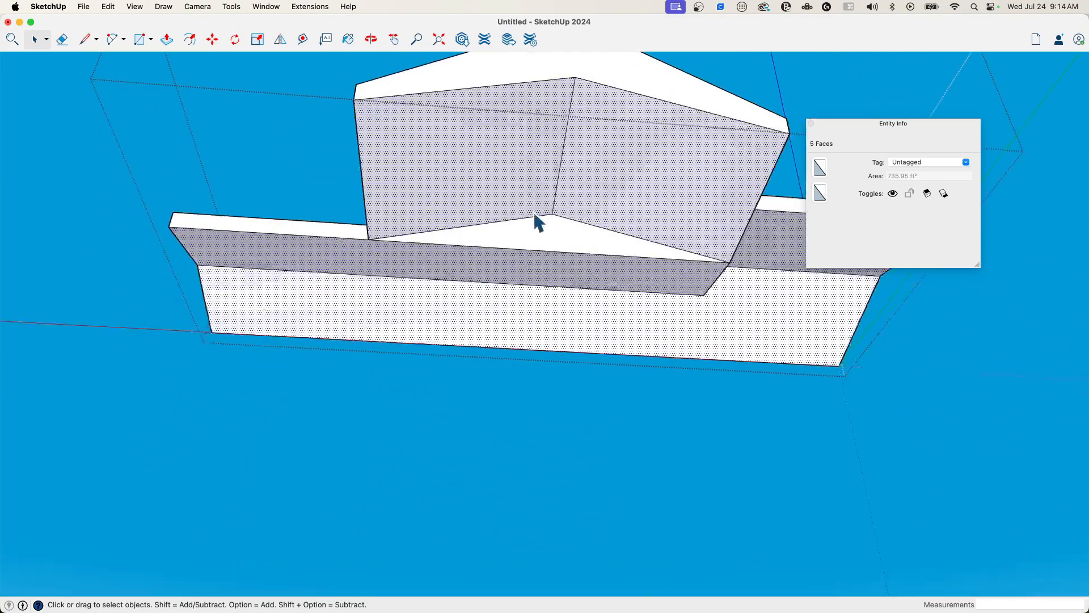
# Step: Intersect the selected ceiling faces with the model from the roof's underside
pyautogui.moveTo(538, 223); pyautogui.dragTo(635, 268)
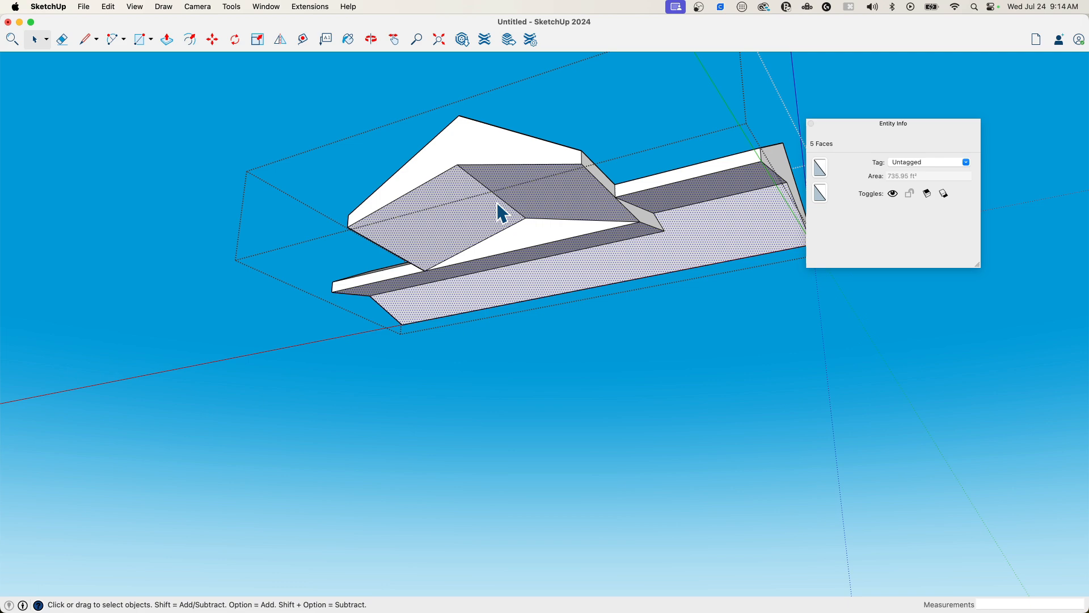
pyautogui.rightClick(500, 213)
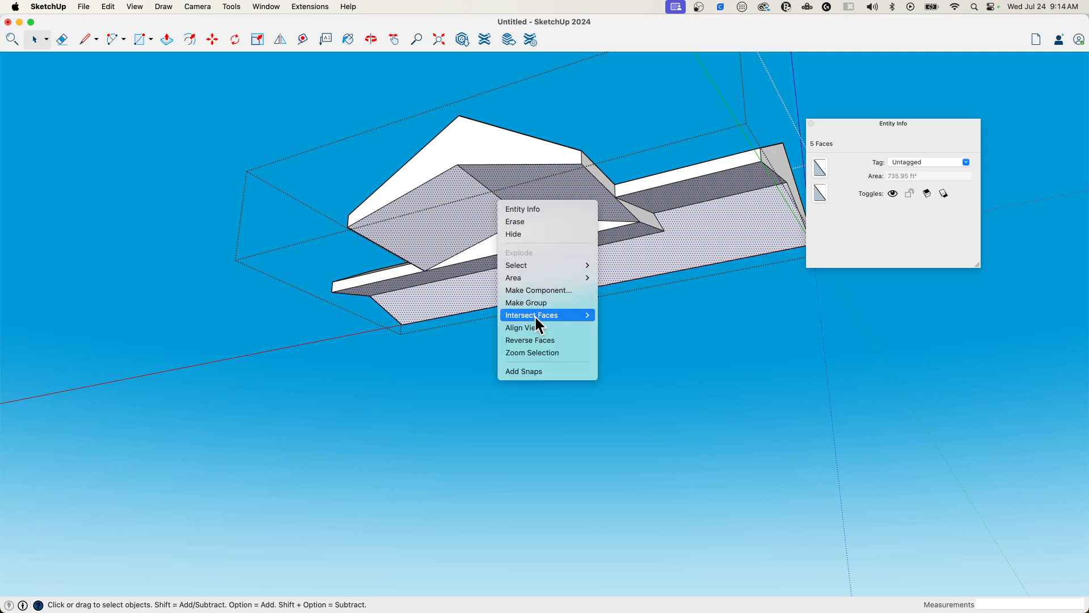
pyautogui.click(108, 7)
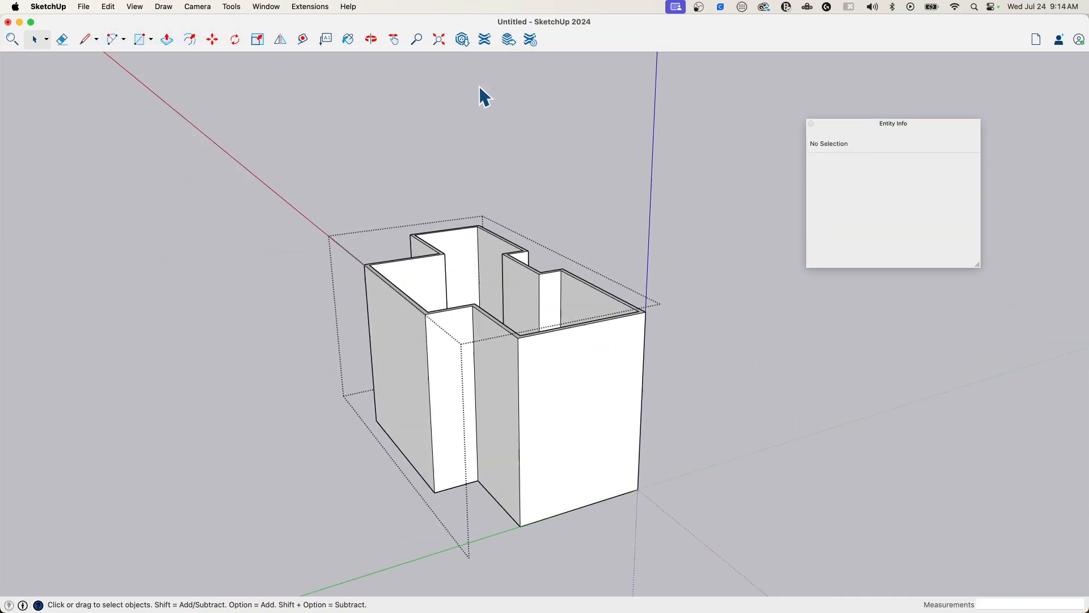
# Step: Paste the copied ceiling faces in place inside the wall group
pyautogui.click(108, 7)
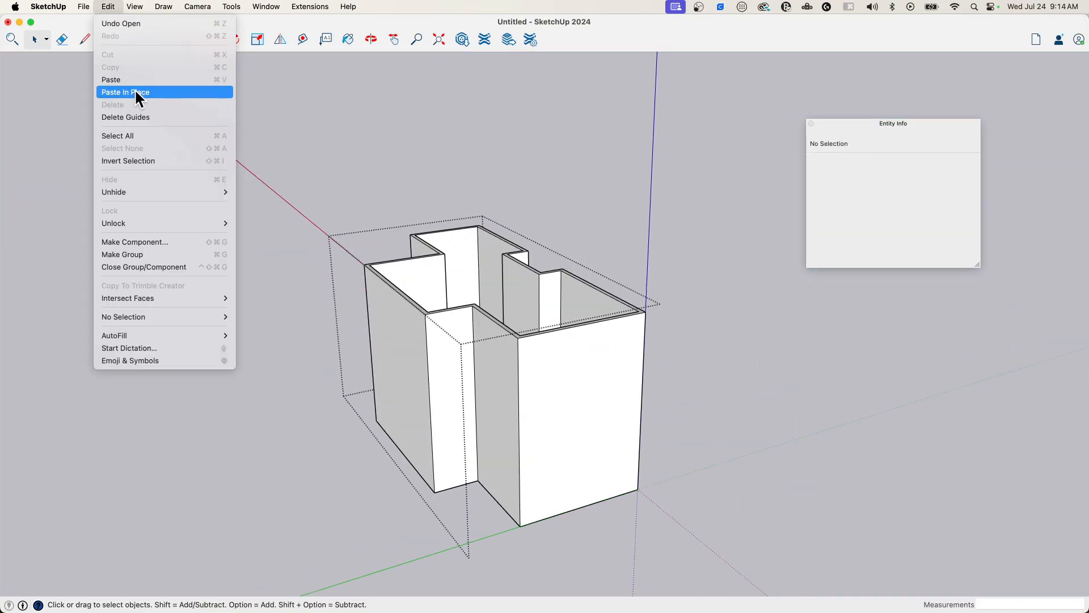
pyautogui.click(125, 92)
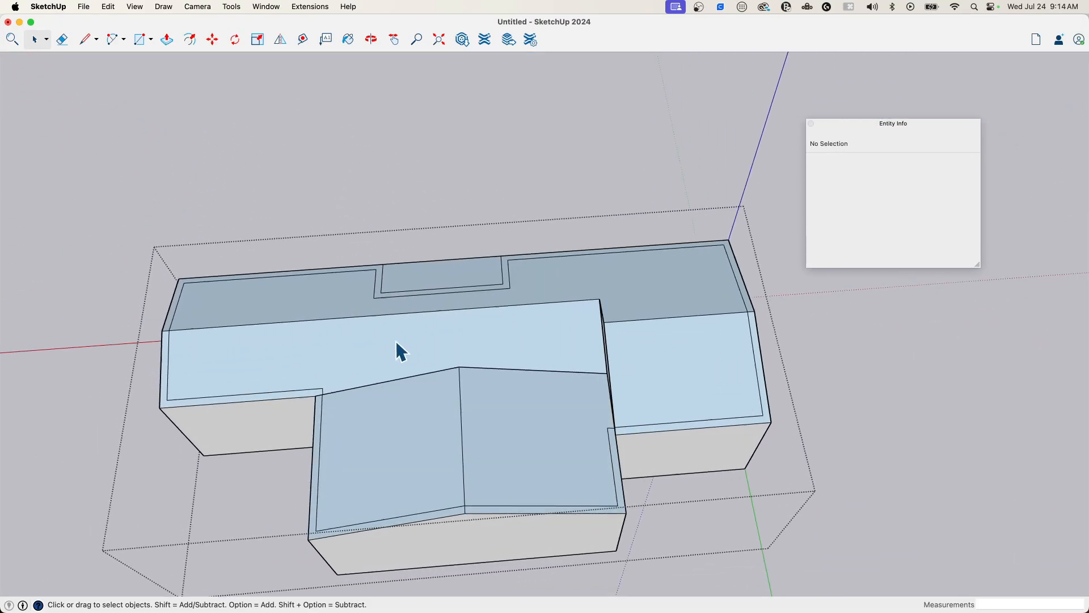
# Step: Hide the roof group and orbit in to inspect the trimmed walls beneath it
pyautogui.moveTo(400, 351); pyautogui.dragTo(521, 399)
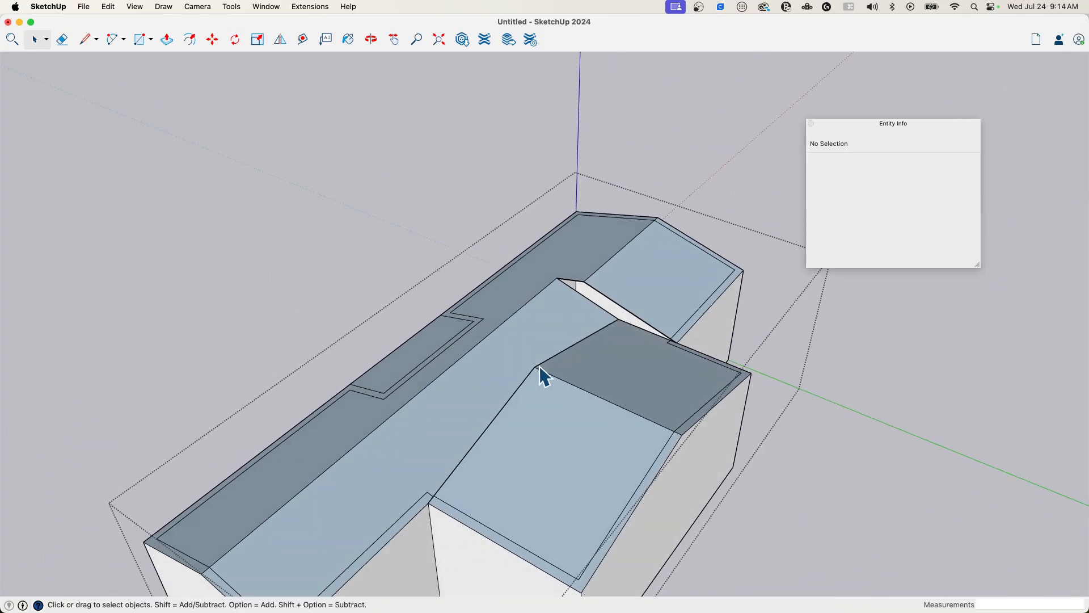
pyautogui.click(61, 38)
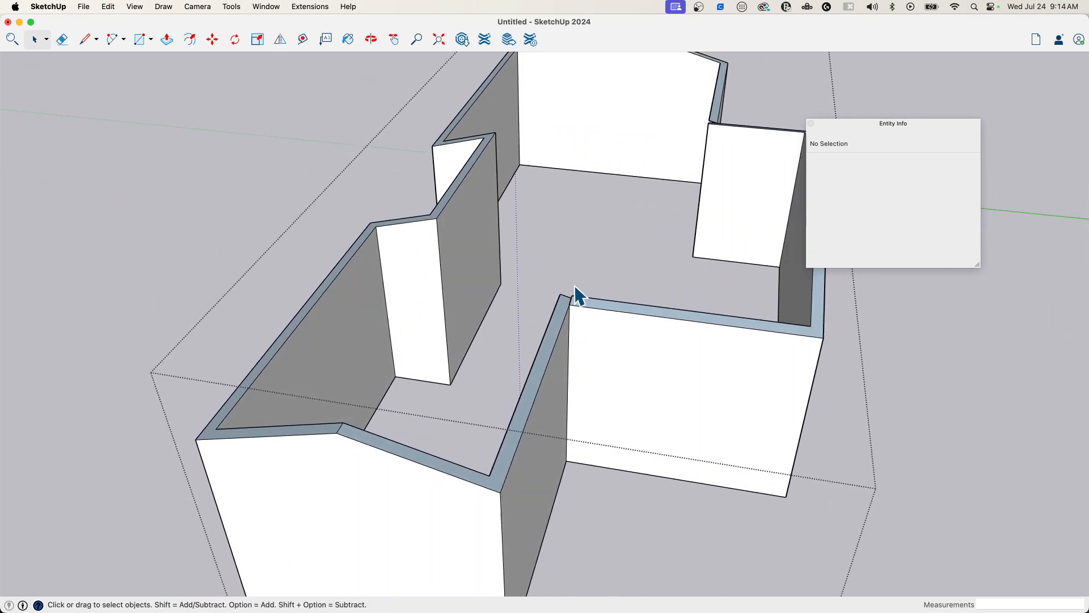
pyautogui.moveTo(580, 295); pyautogui.dragTo(432, 288)
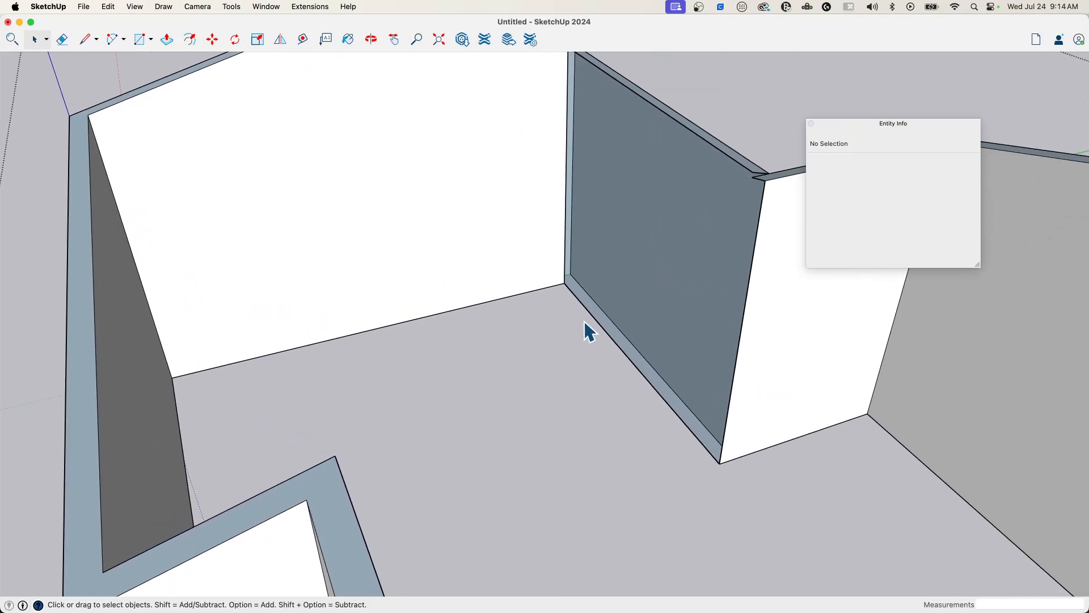
pyautogui.click(87, 39)
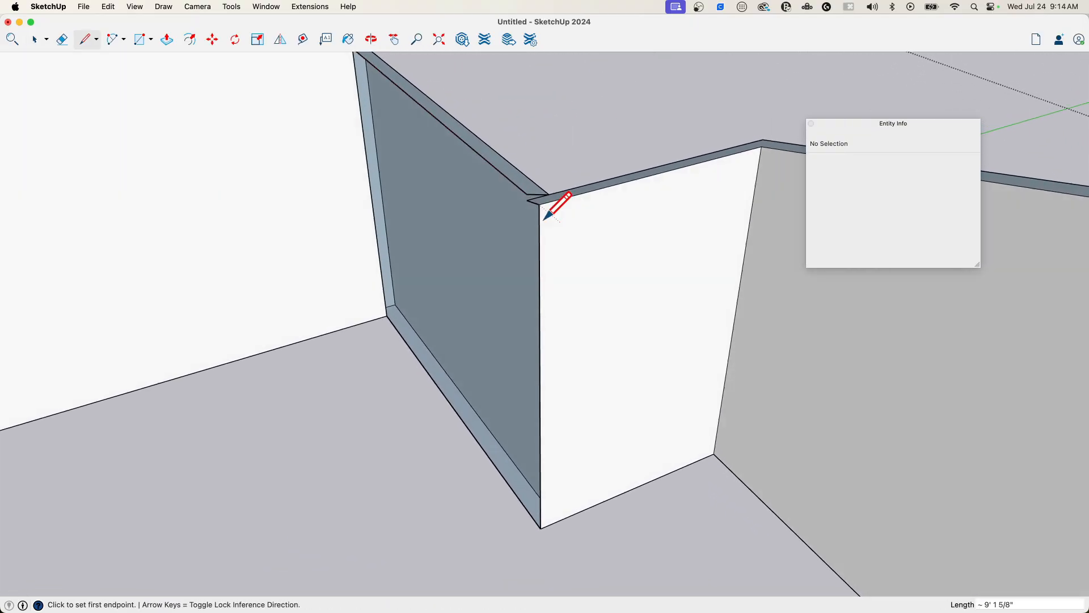
pyautogui.click(528, 194)
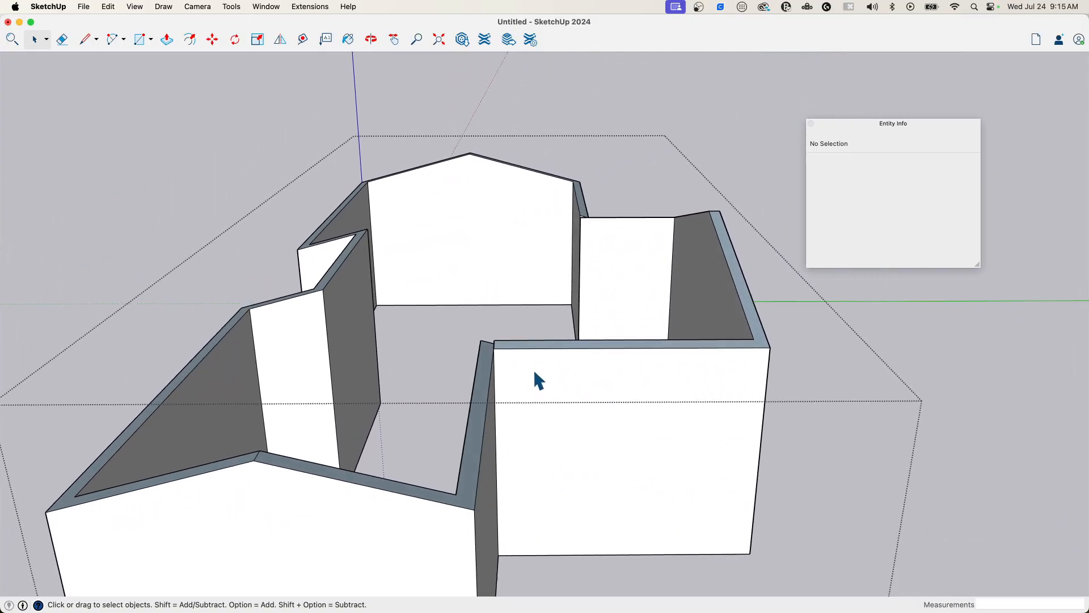
# Step: Orbit back out so all three house models stand visible in a row
pyautogui.moveTo(537, 381); pyautogui.dragTo(472, 384)
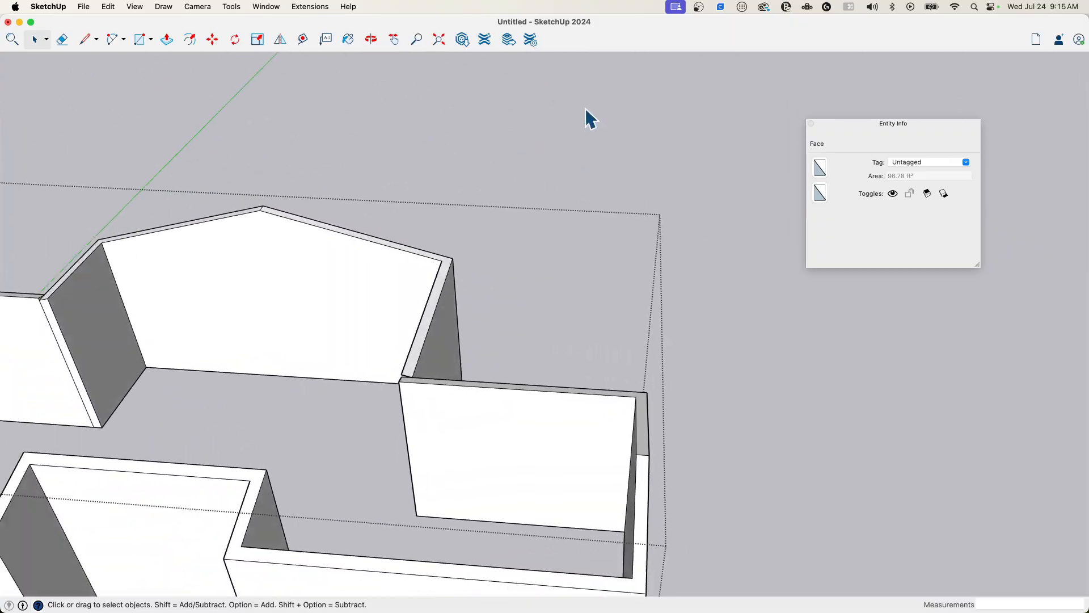
pyautogui.click(84, 39)
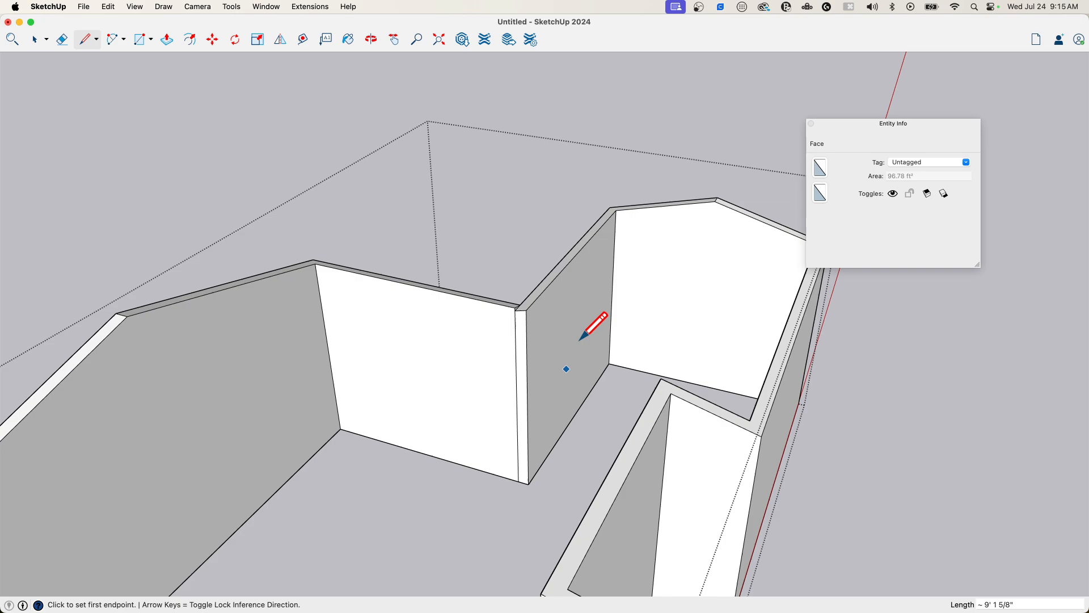
pyautogui.click(61, 39)
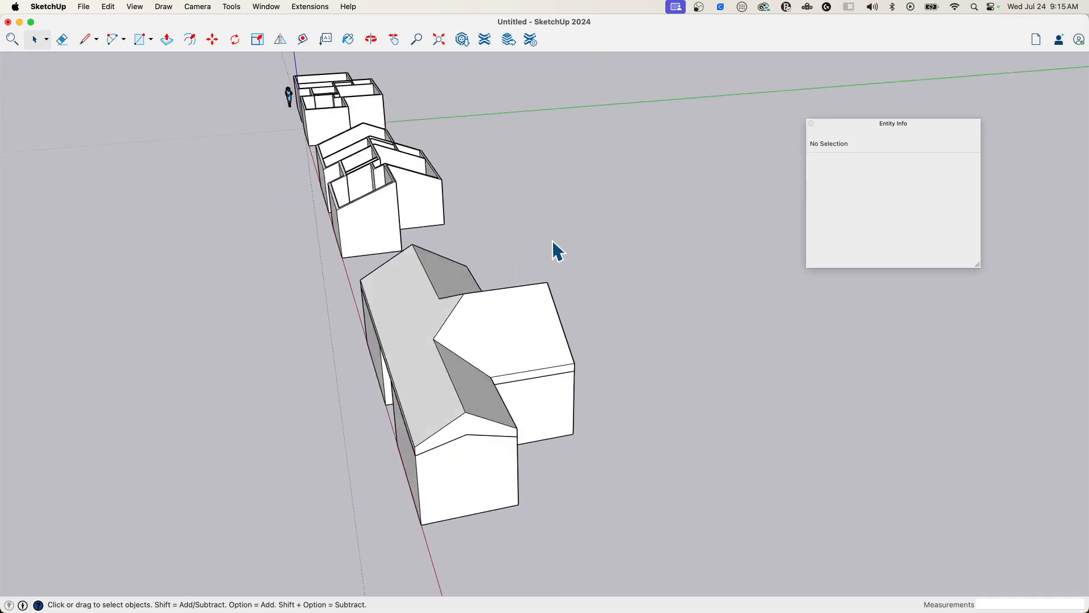
# Step: Orbit to the third house and separate its roof slab above the flat wall outline
pyautogui.moveTo(556, 250); pyautogui.dragTo(487, 333)
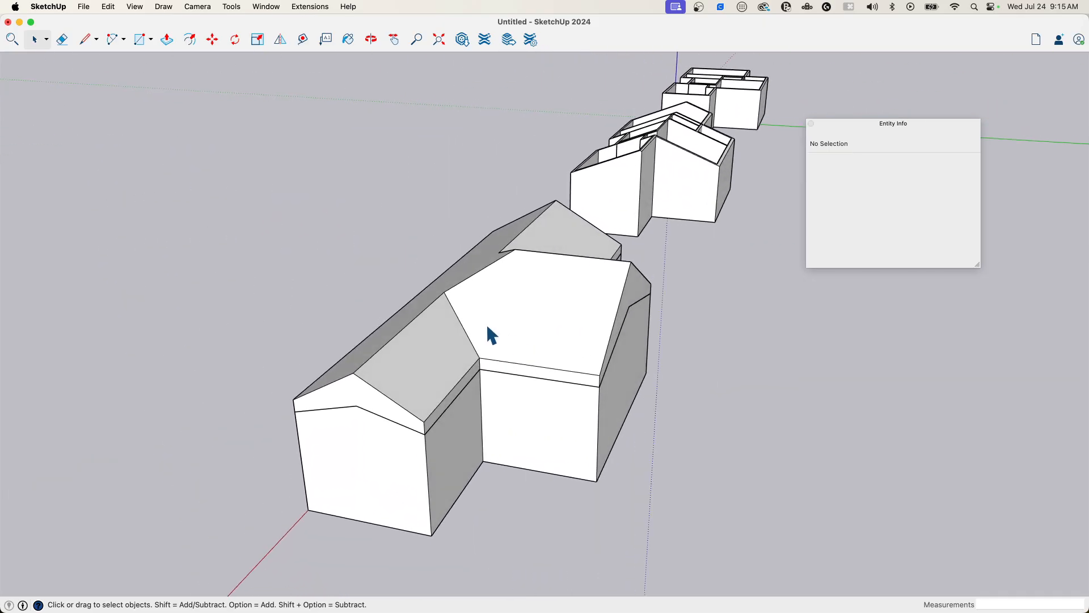
pyautogui.click(556, 313)
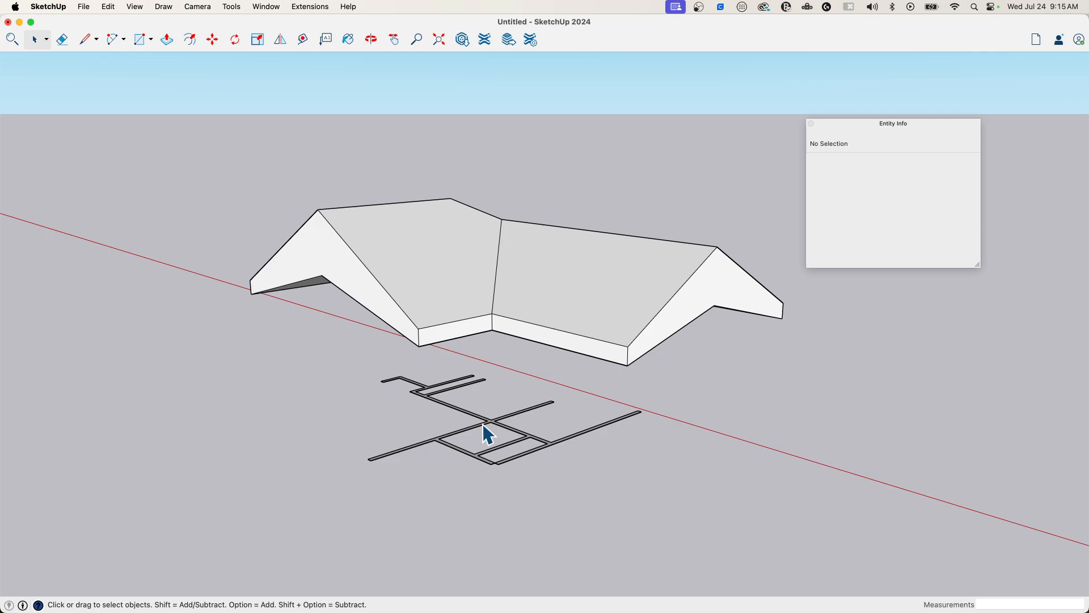
# Step: Push/Pull the wall top faces upward so the walls rise through the roof slab
pyautogui.click(167, 39)
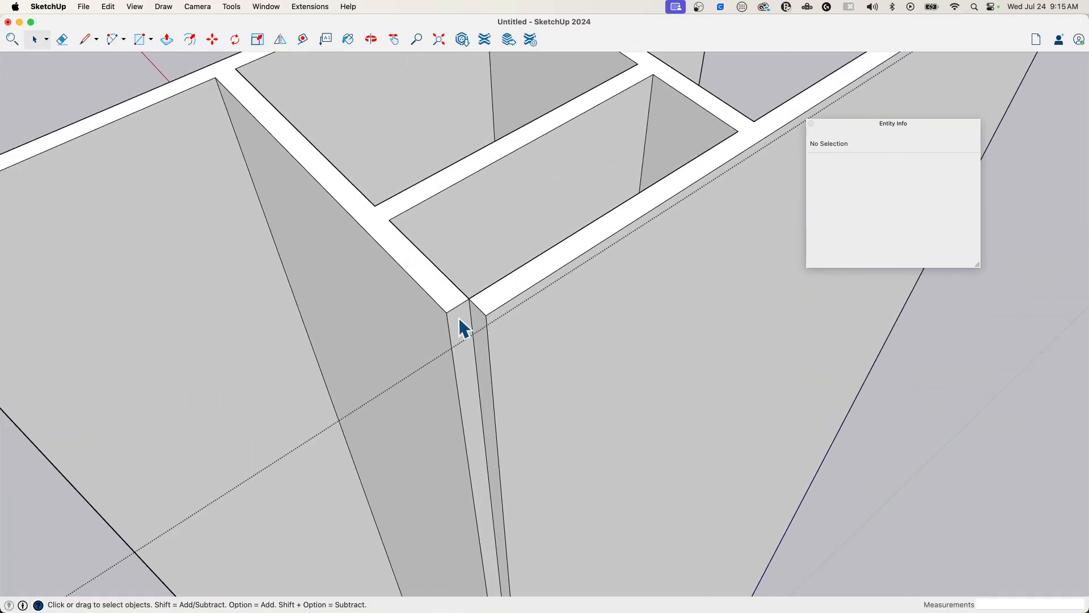
pyautogui.click(462, 306)
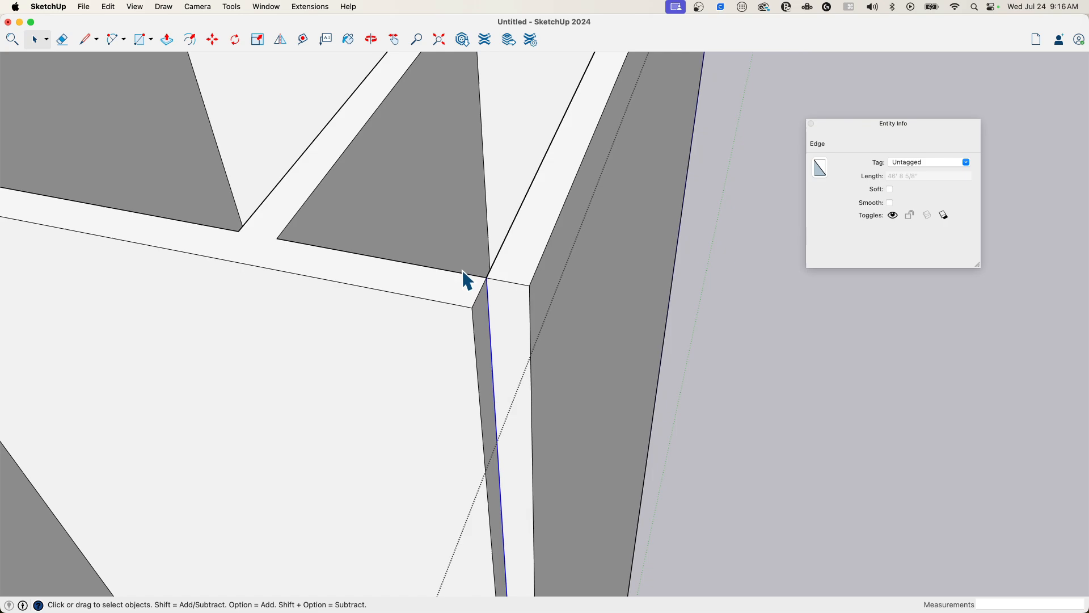
pyautogui.click(167, 38)
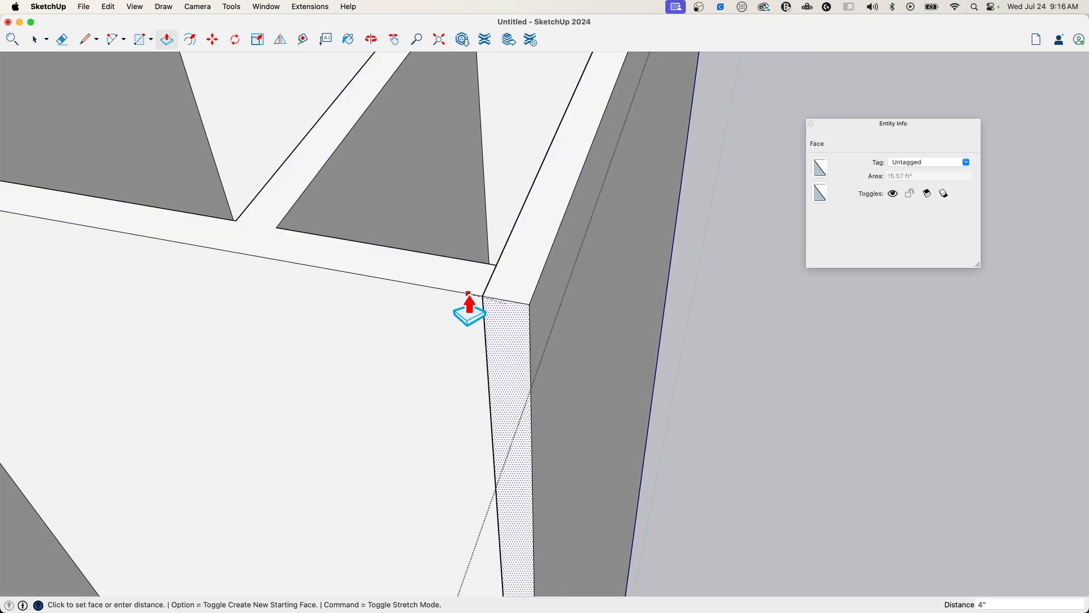
pyautogui.click(61, 39)
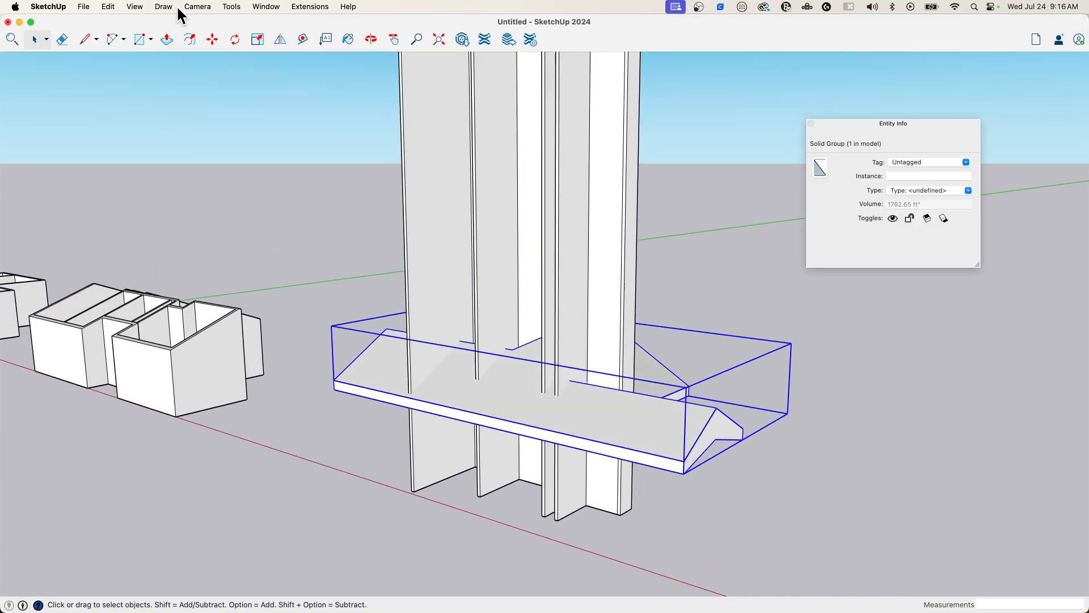
# Step: Intersect the tall walls with the roof group and erase the portions above the roof plane
pyautogui.click(231, 7)
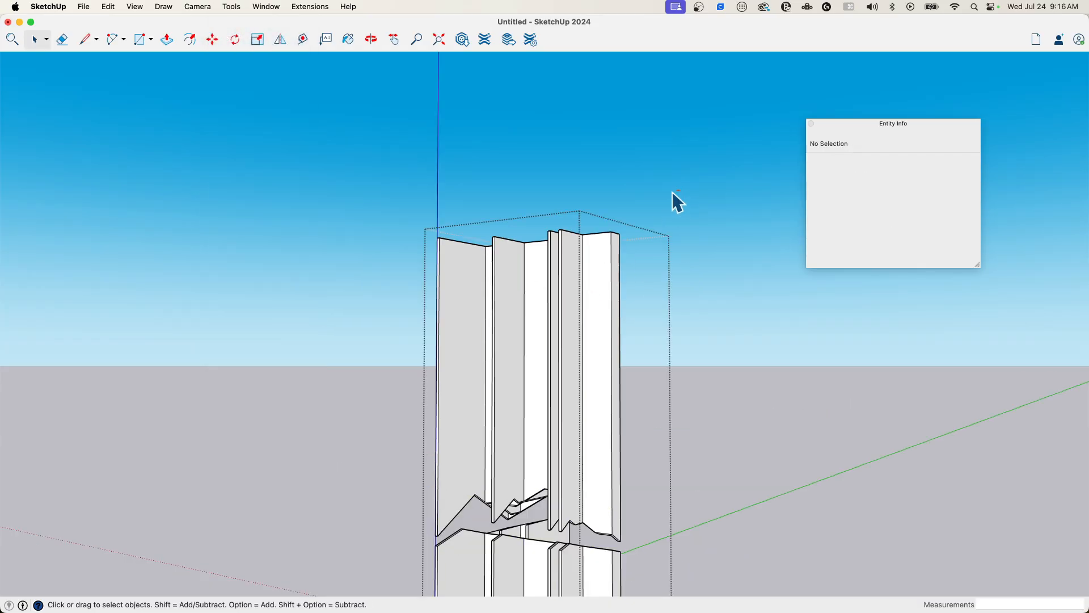
pyautogui.click(517, 337)
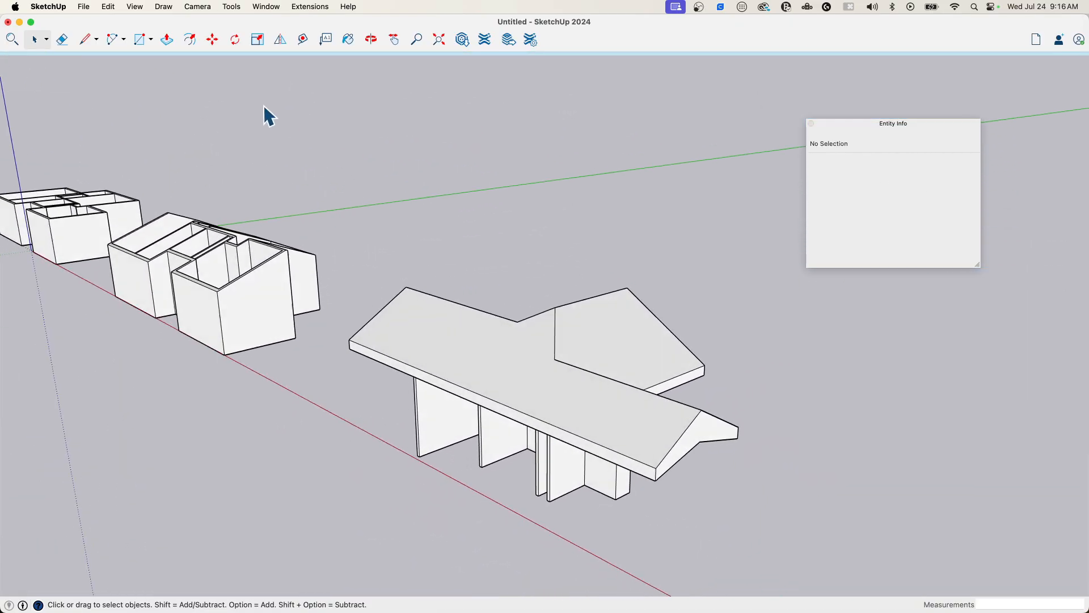
# Step: Unhide all hidden walls, then hide the roof group
pyautogui.click(108, 7)
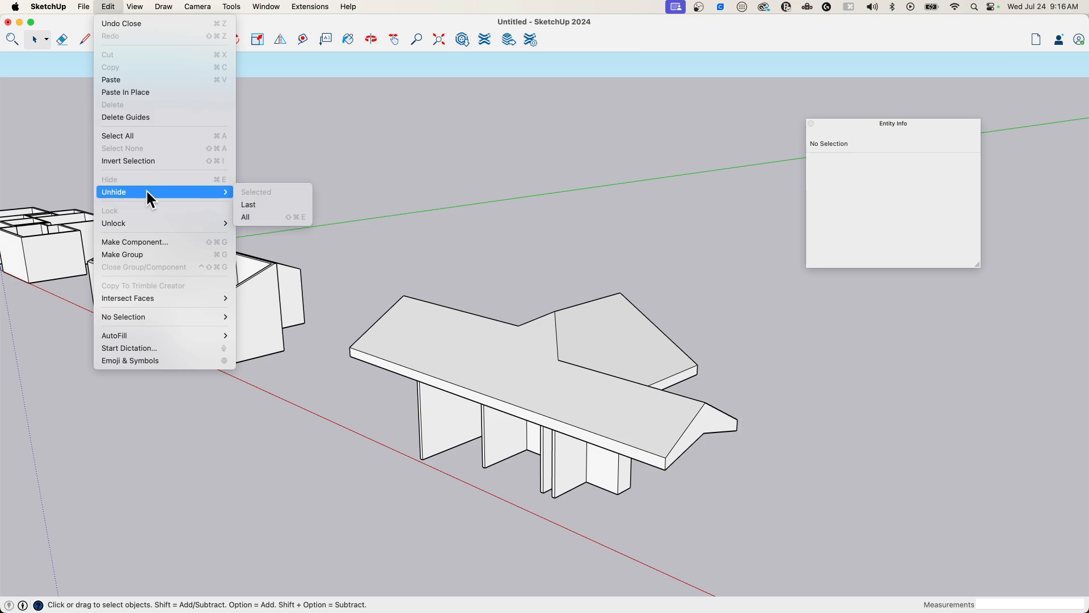
pyautogui.click(245, 217)
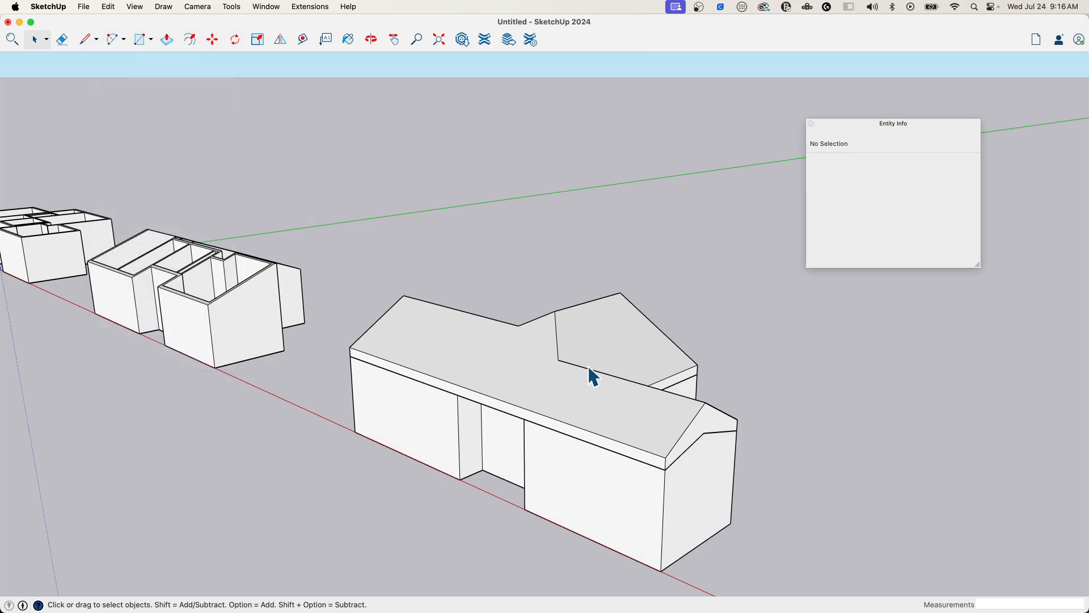
pyautogui.rightClick(592, 376)
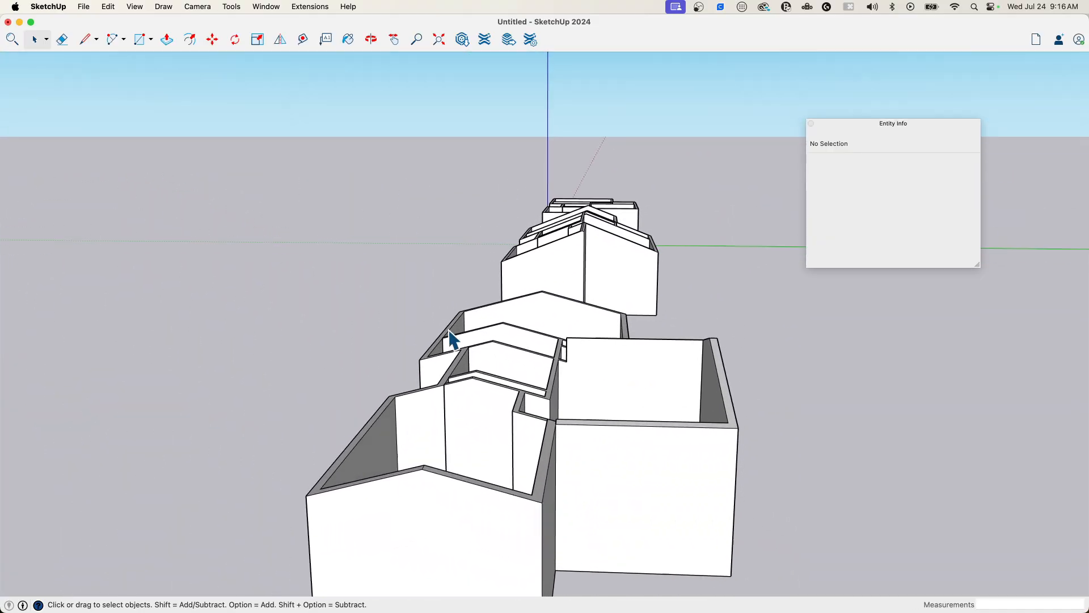
# Step: Orbit above and around the house to inspect walls trimmed to the ceiling slope
pyautogui.moveTo(451, 341); pyautogui.dragTo(546, 367)
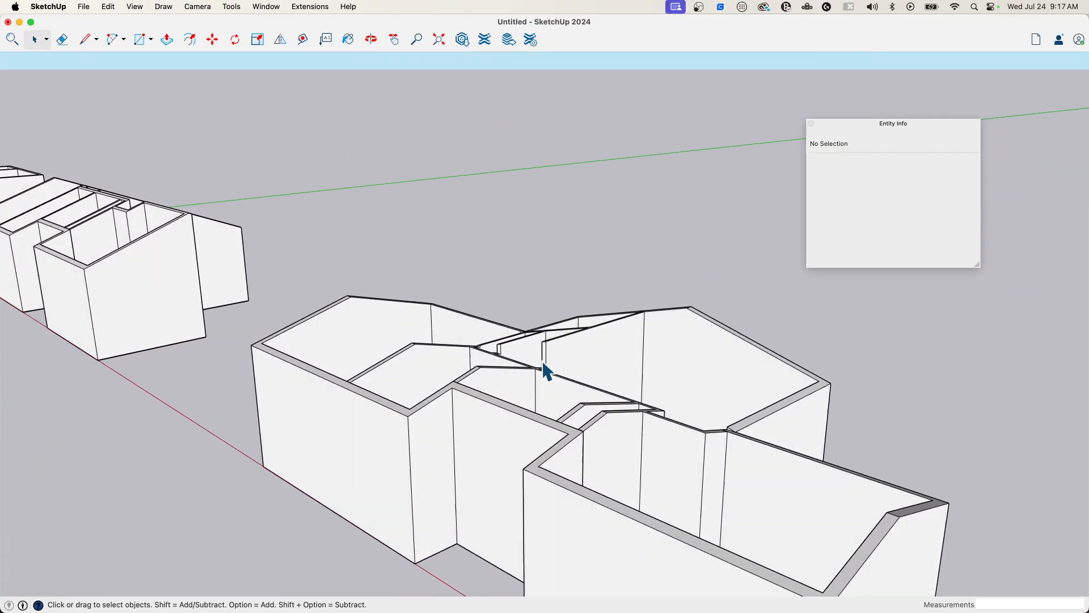
pyautogui.moveTo(546, 367); pyautogui.dragTo(605, 441)
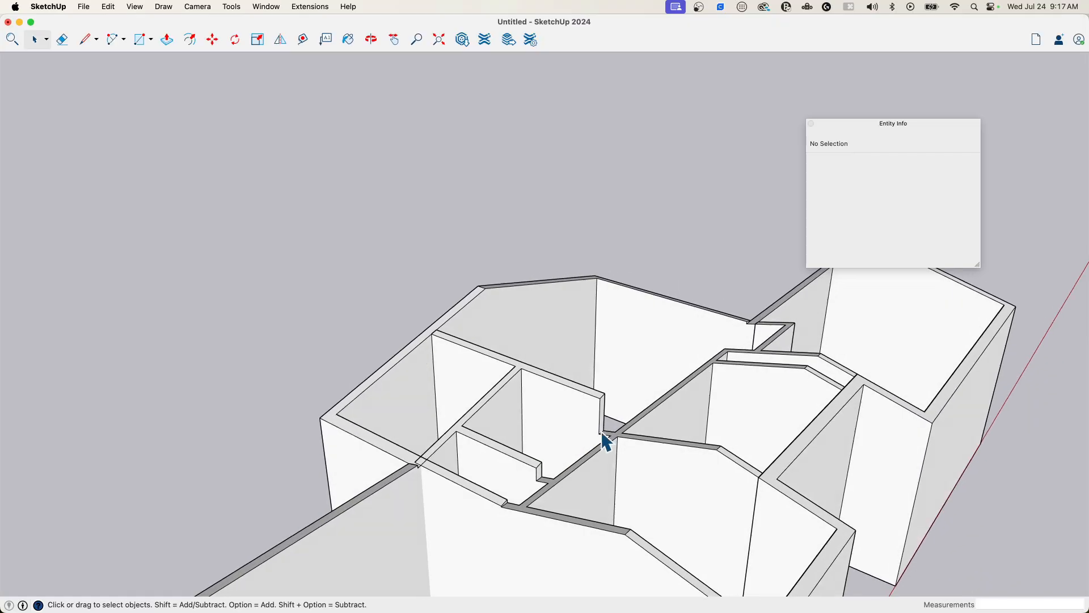
pyautogui.moveTo(611, 438); pyautogui.dragTo(639, 438)
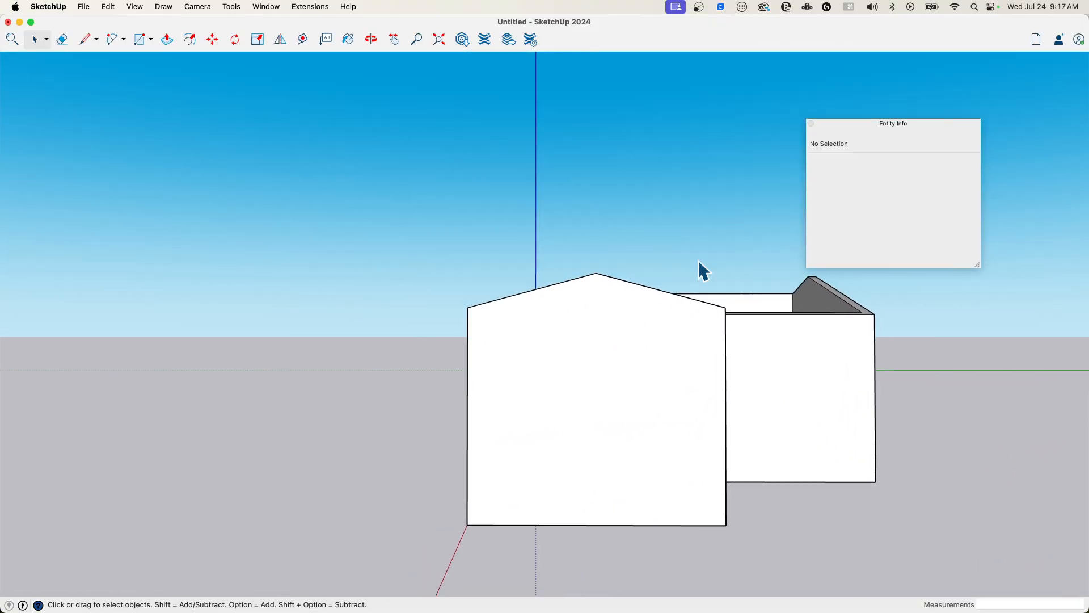
pyautogui.moveTo(701, 271); pyautogui.dragTo(684, 340)
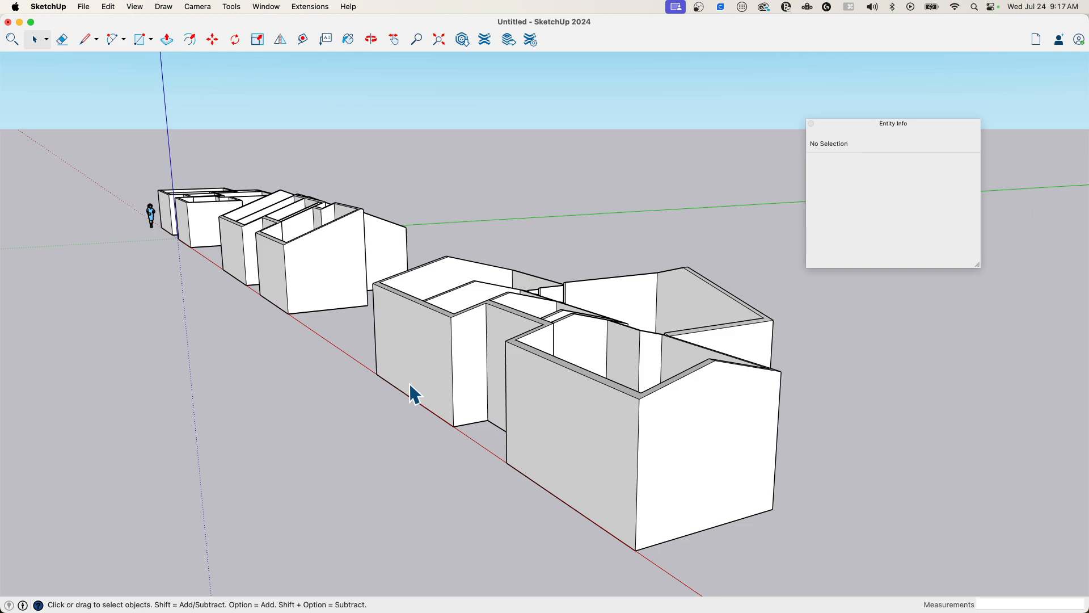
pyautogui.moveTo(723, 197)
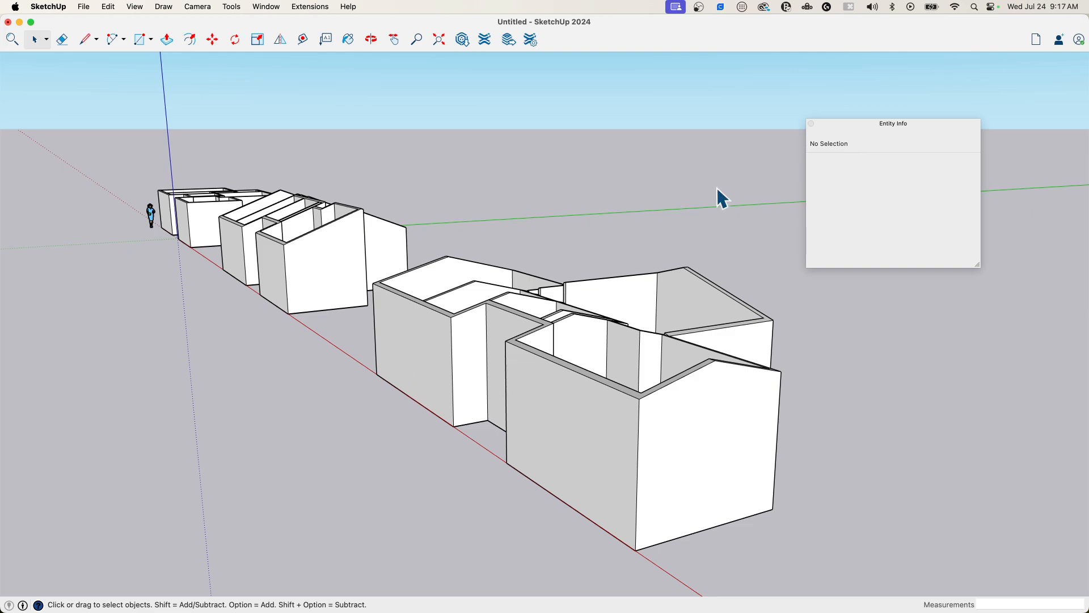